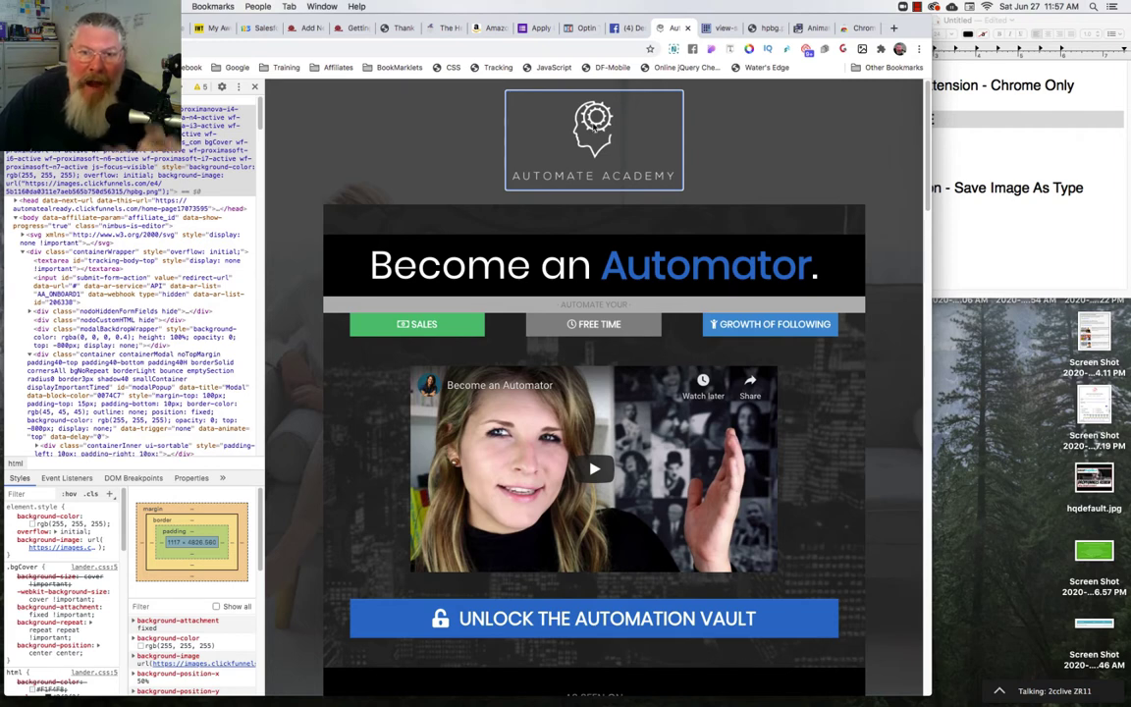
Step: Save the Automate Academy logo to the desktop as whiteaa.png and bring up the source view
right_click(594, 123)
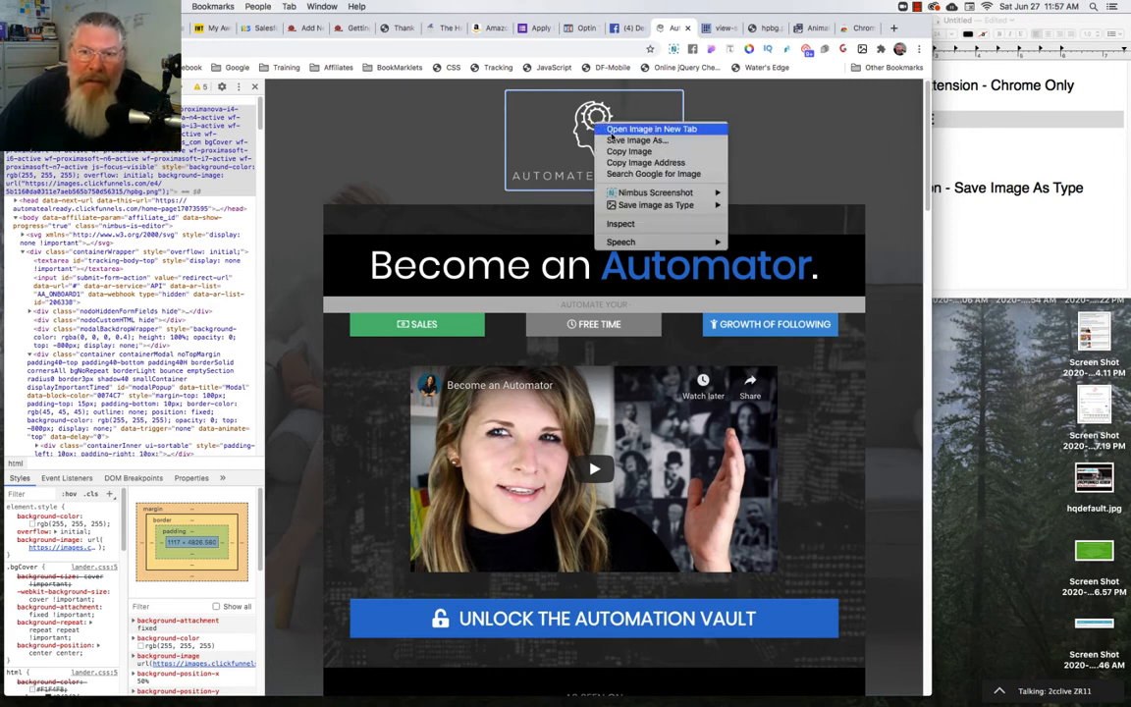
click(636, 139)
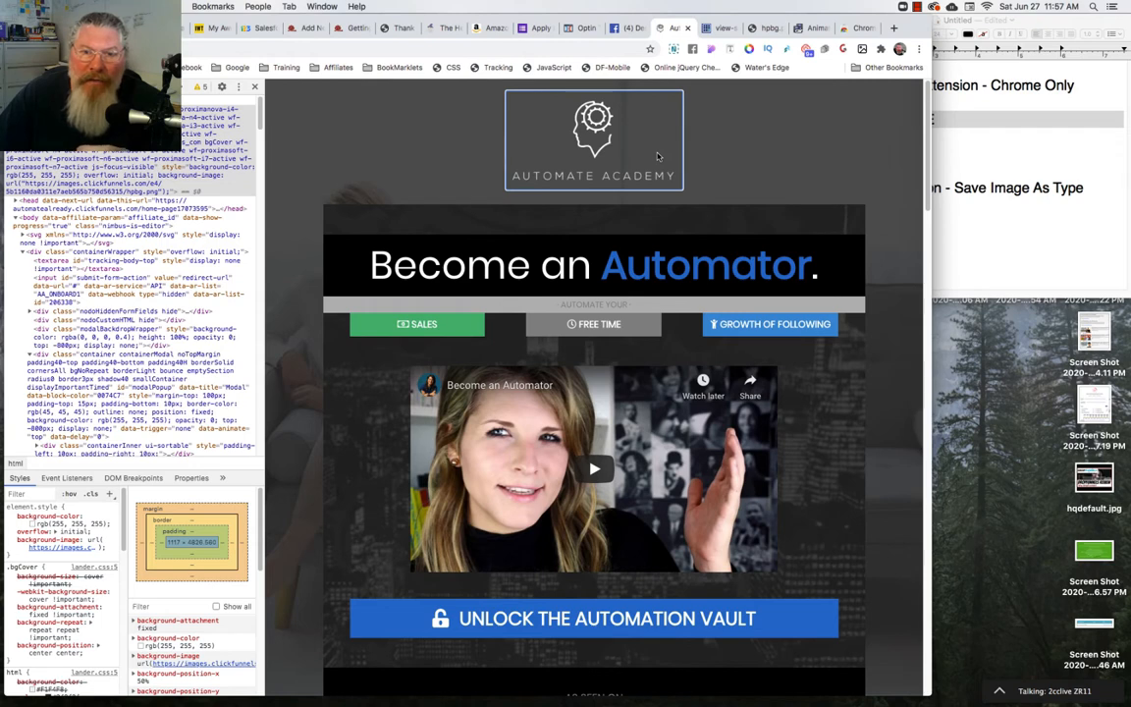
mouse_move(594, 127)
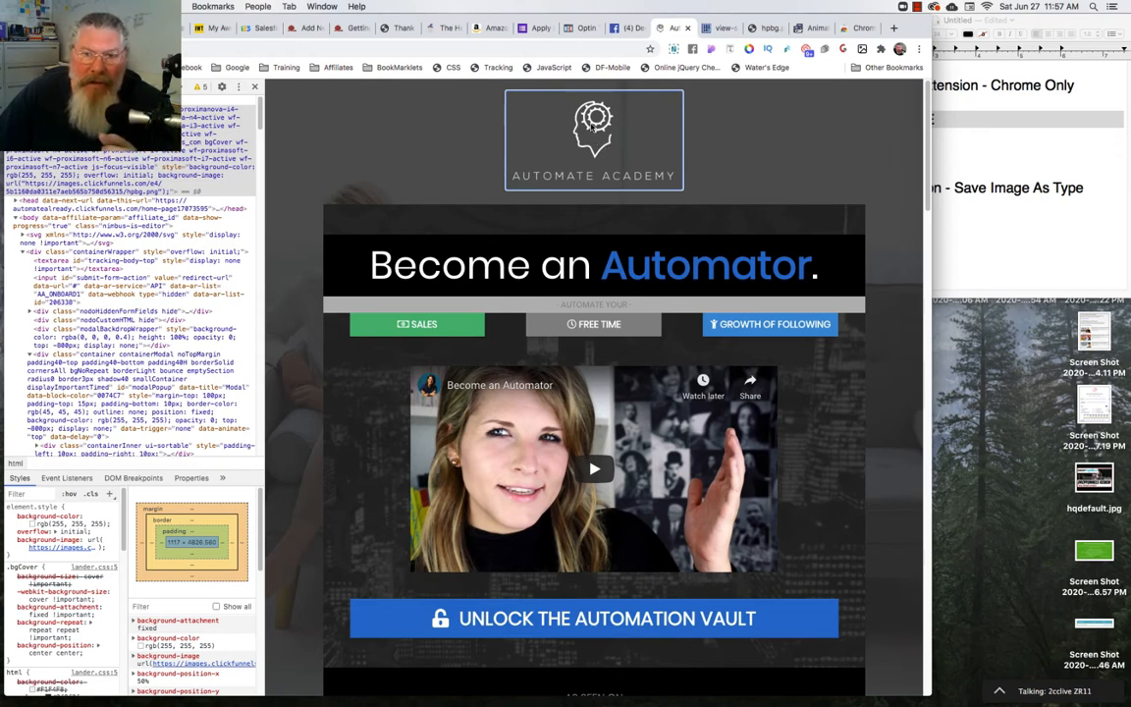
right_click(593, 128)
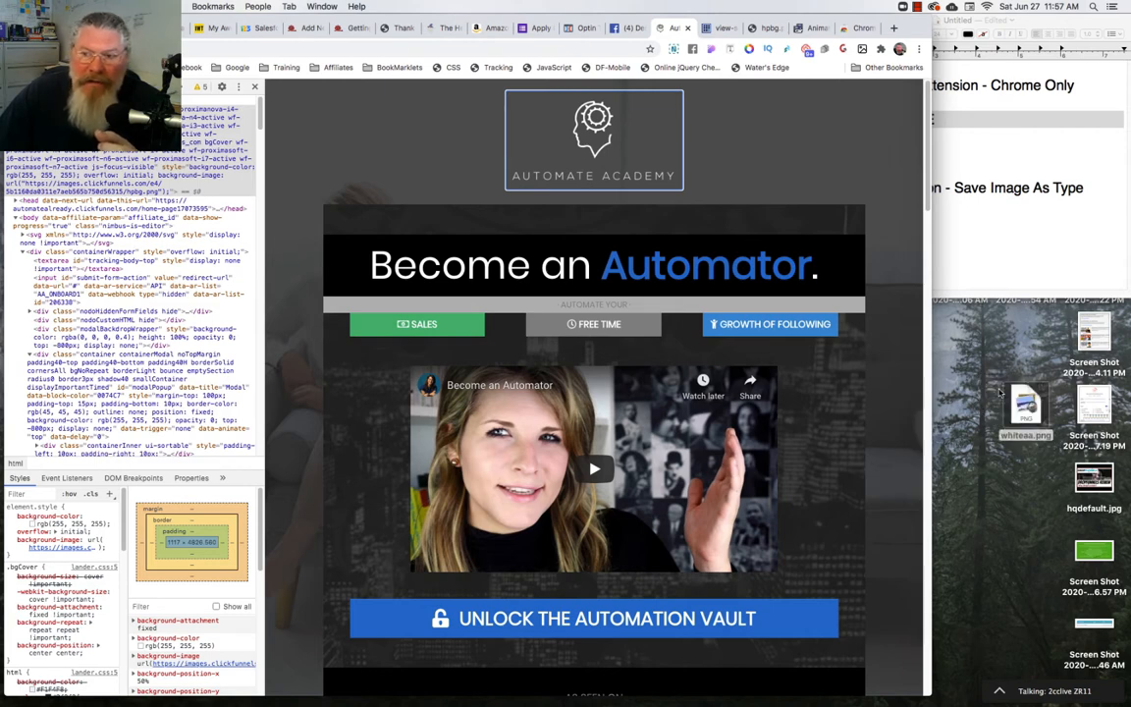
mouse_move(598, 141)
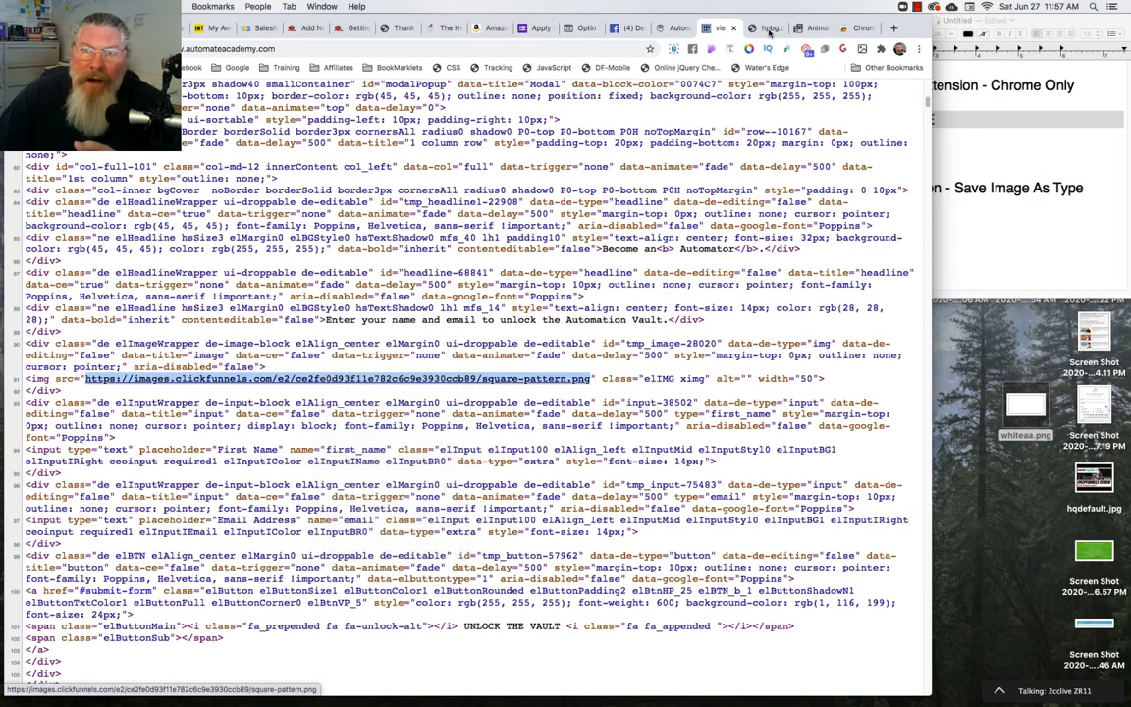
Step: Inspect the logo to find its whiteaa.png source and open it in a new tab
click(766, 28)
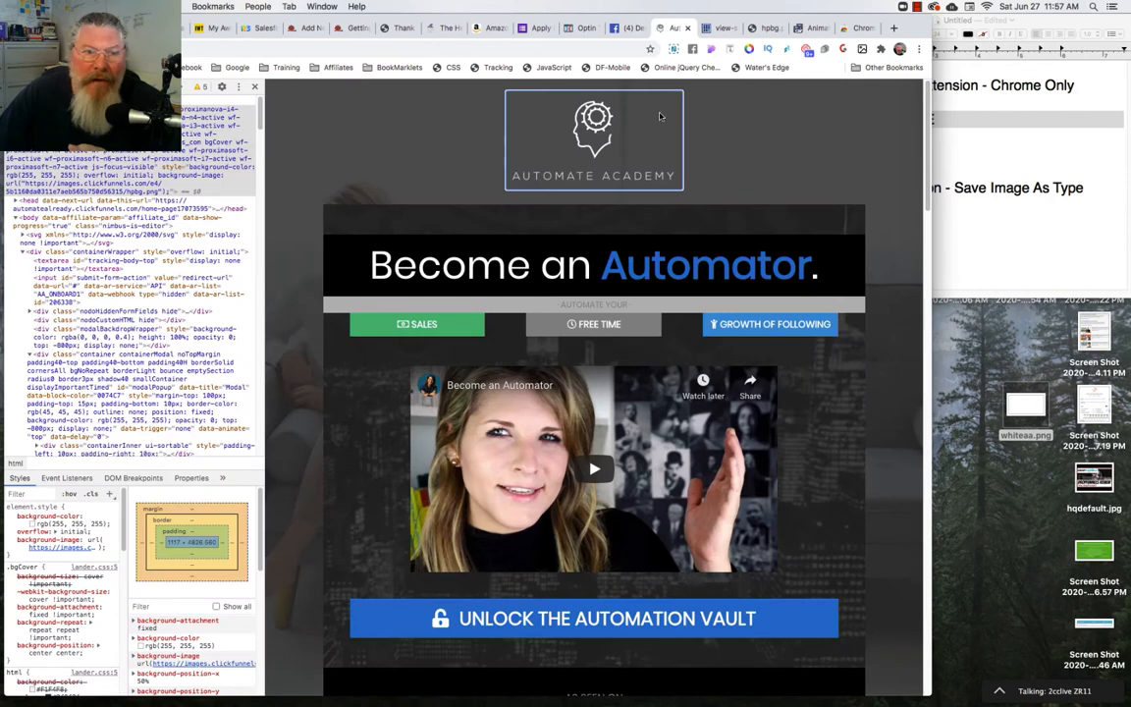
mouse_move(489, 122)
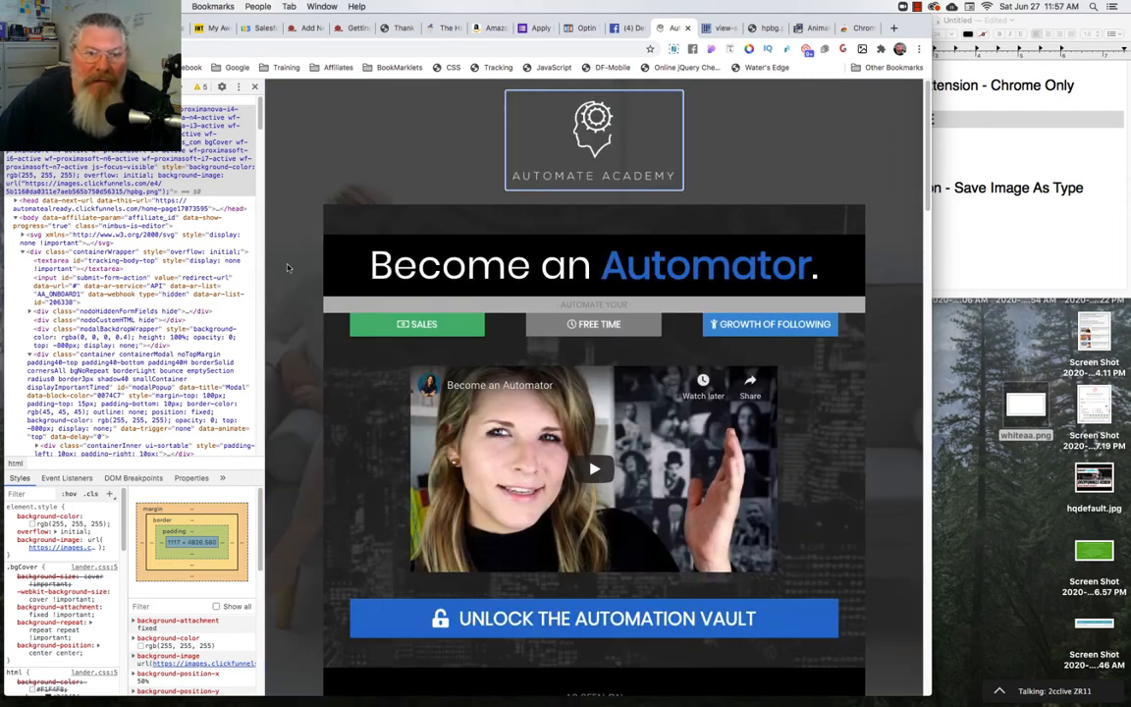
mouse_move(684, 154)
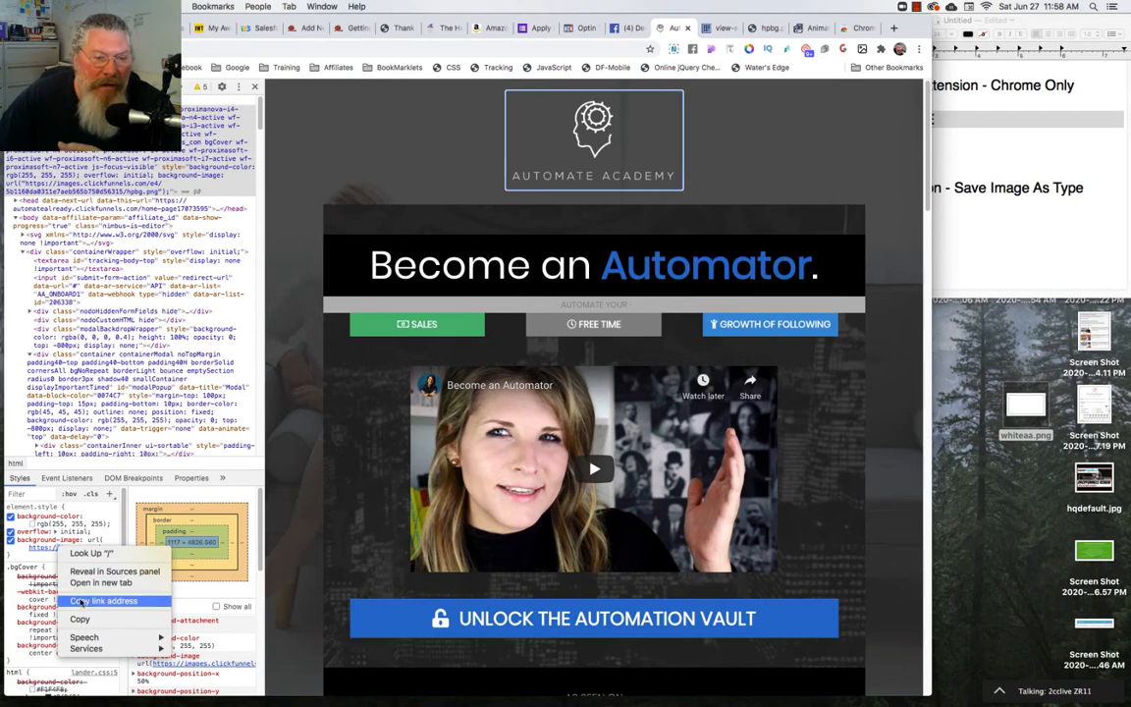
right_click(594, 118)
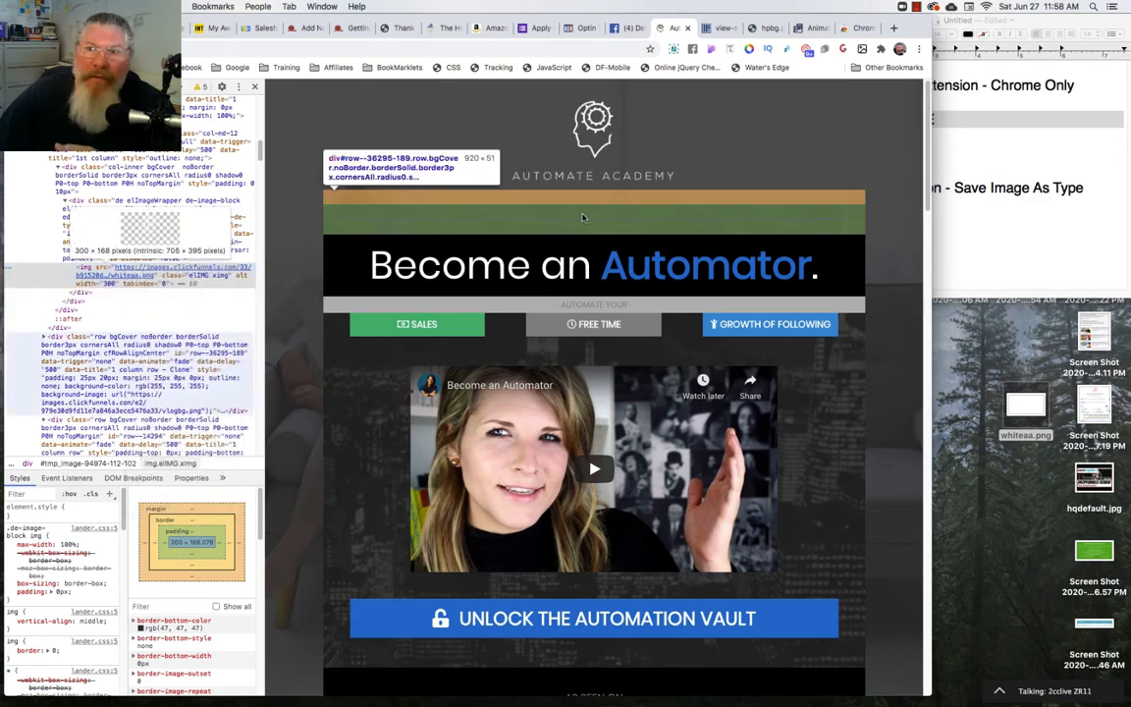
click(891, 28)
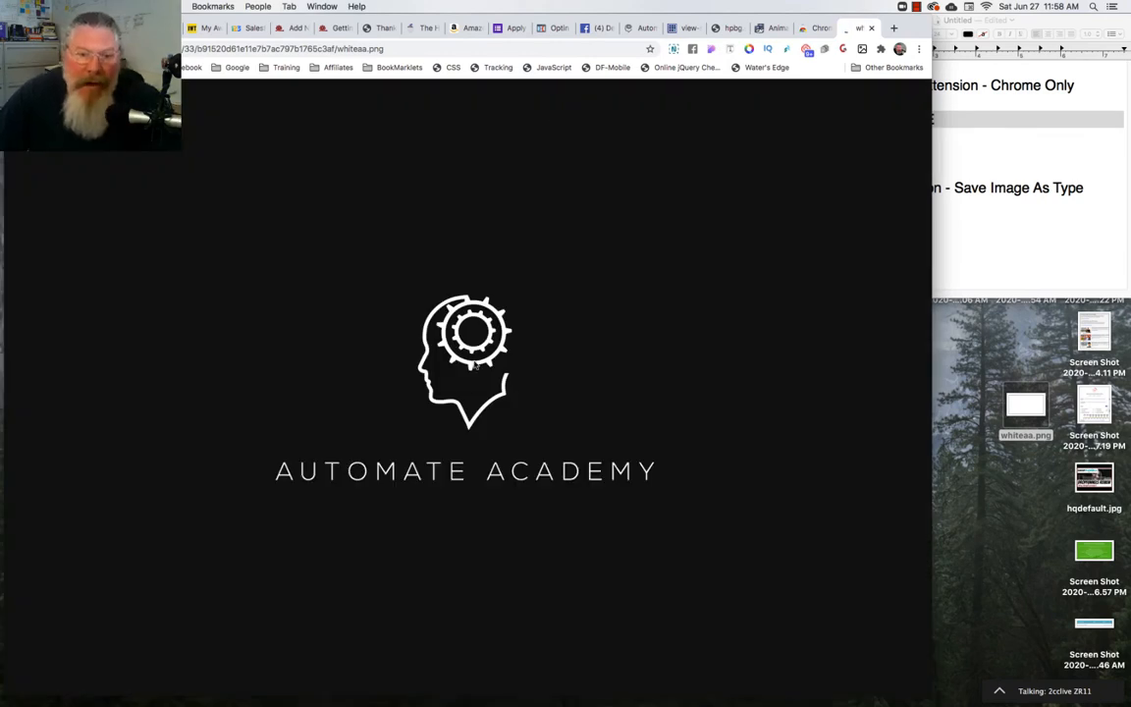
Step: Save a second logo copy as whiteaa-1.png, then cancel saving the hpbg background as WebP
right_click(471, 363)
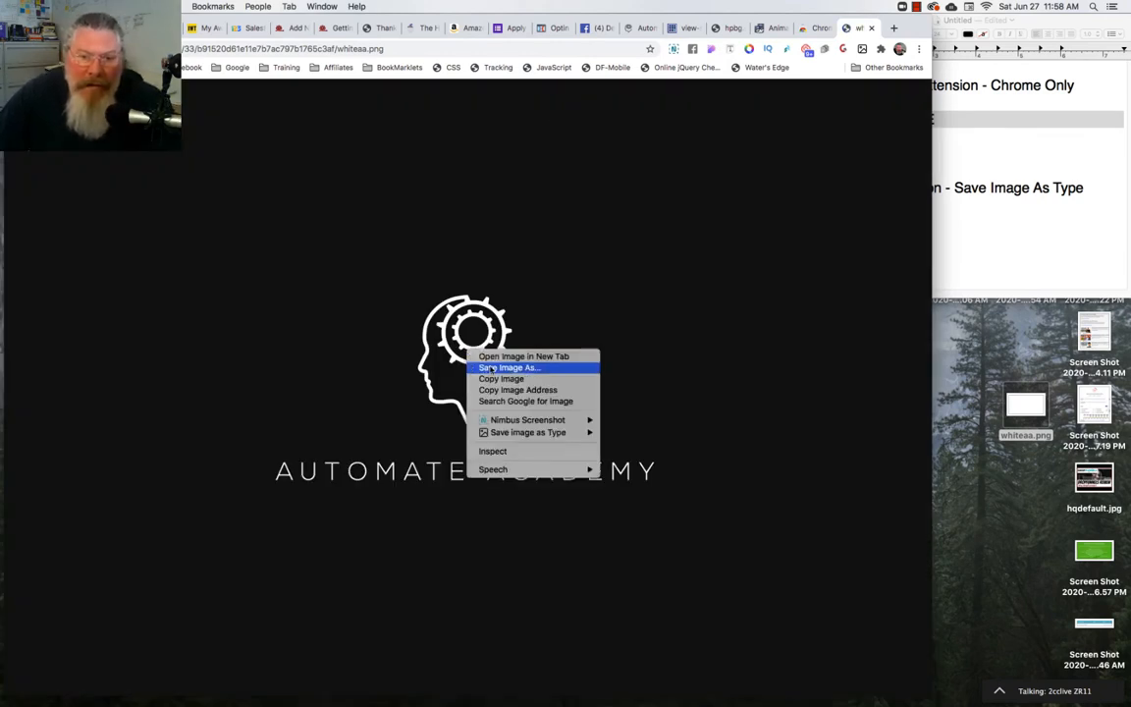
click(509, 367)
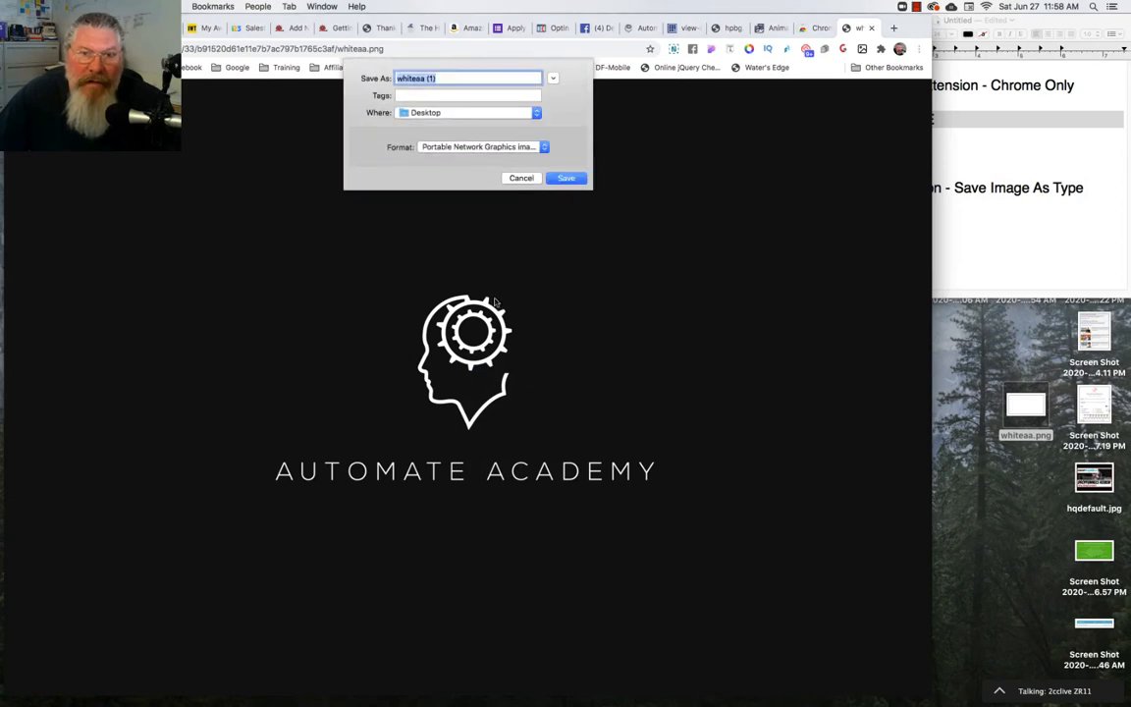
click(565, 178)
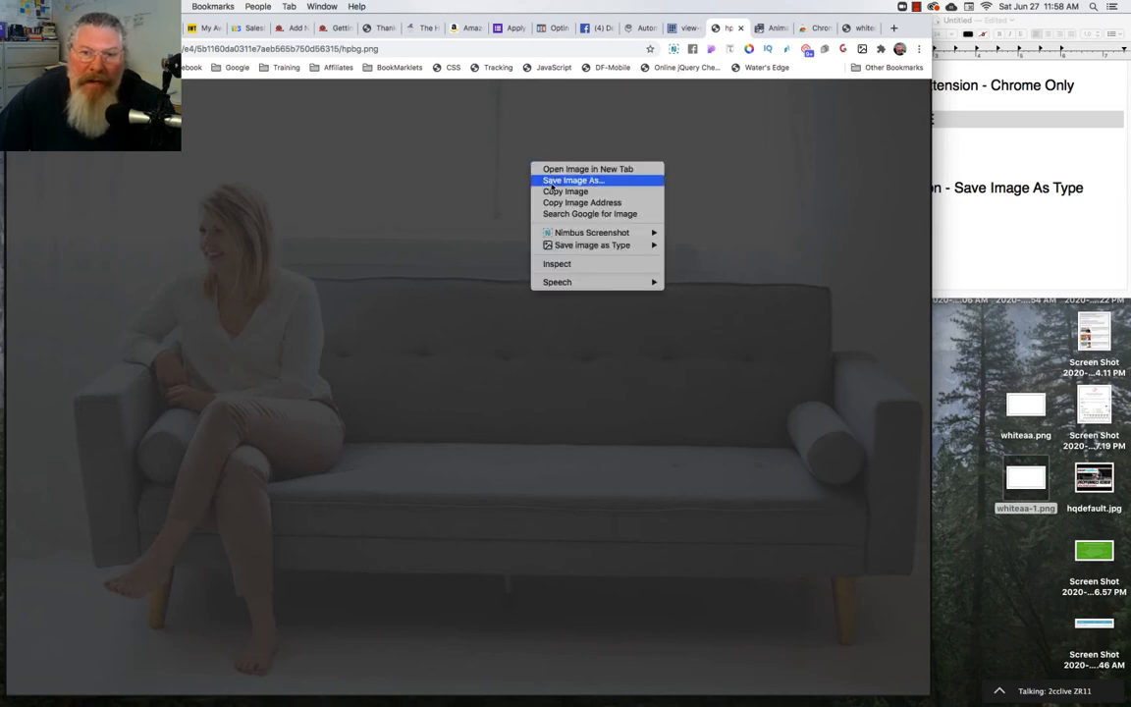
click(573, 180)
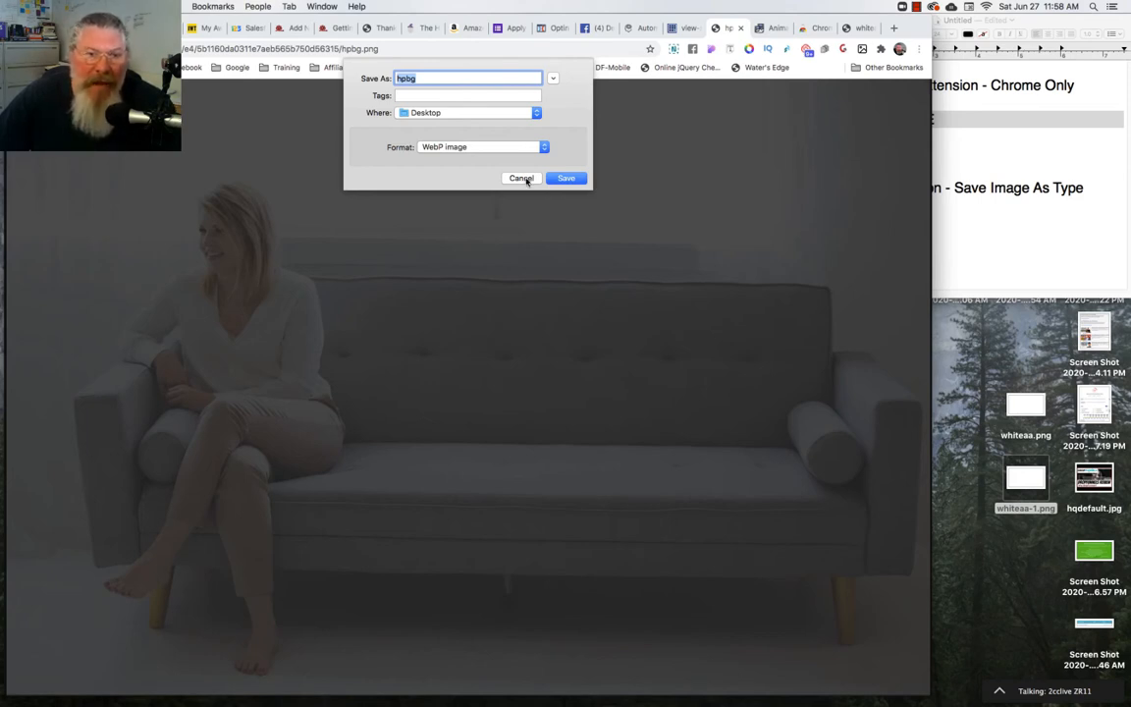
click(521, 177)
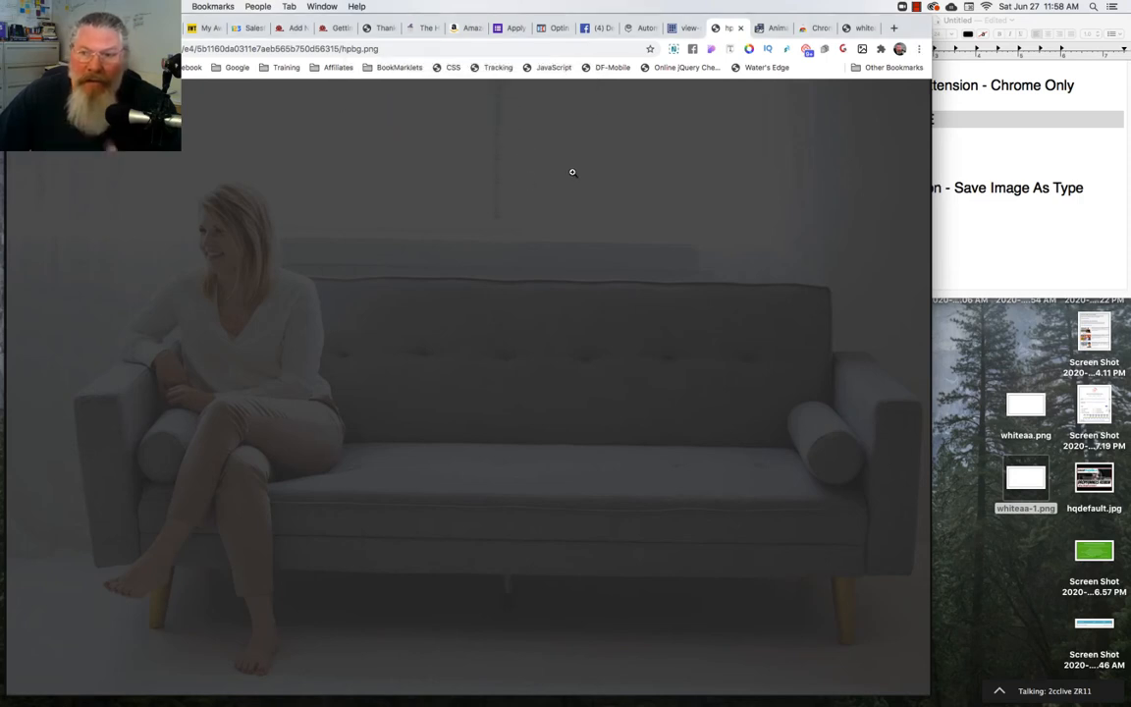
mouse_move(410, 198)
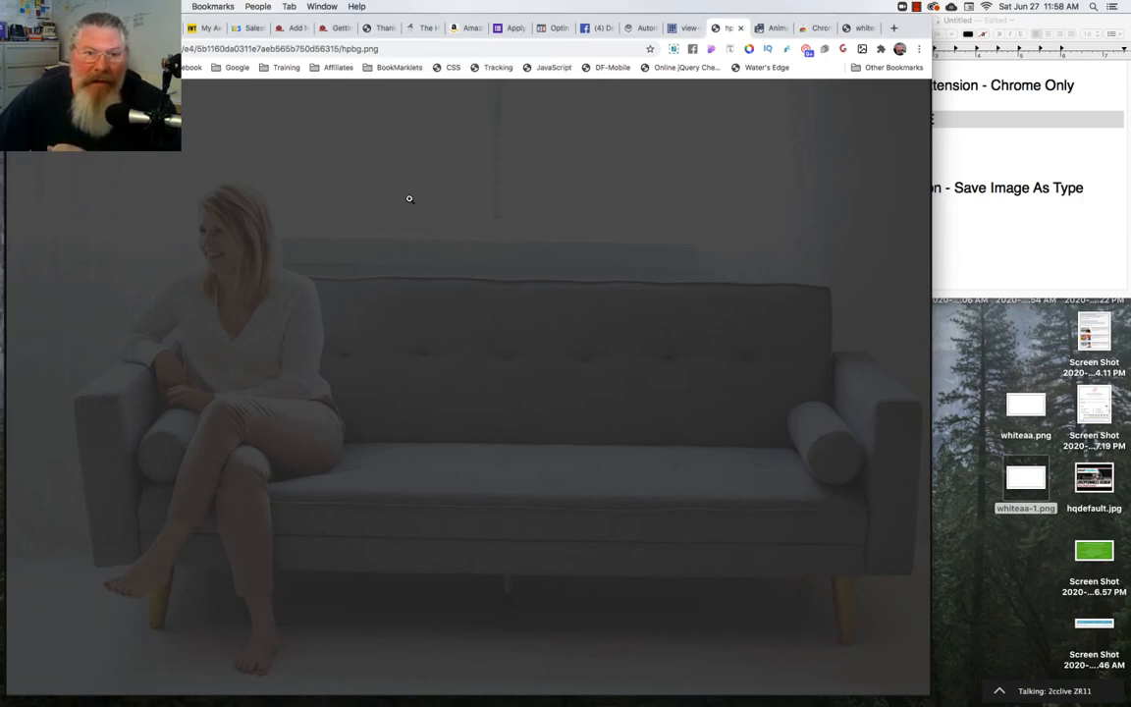
mouse_move(319, 63)
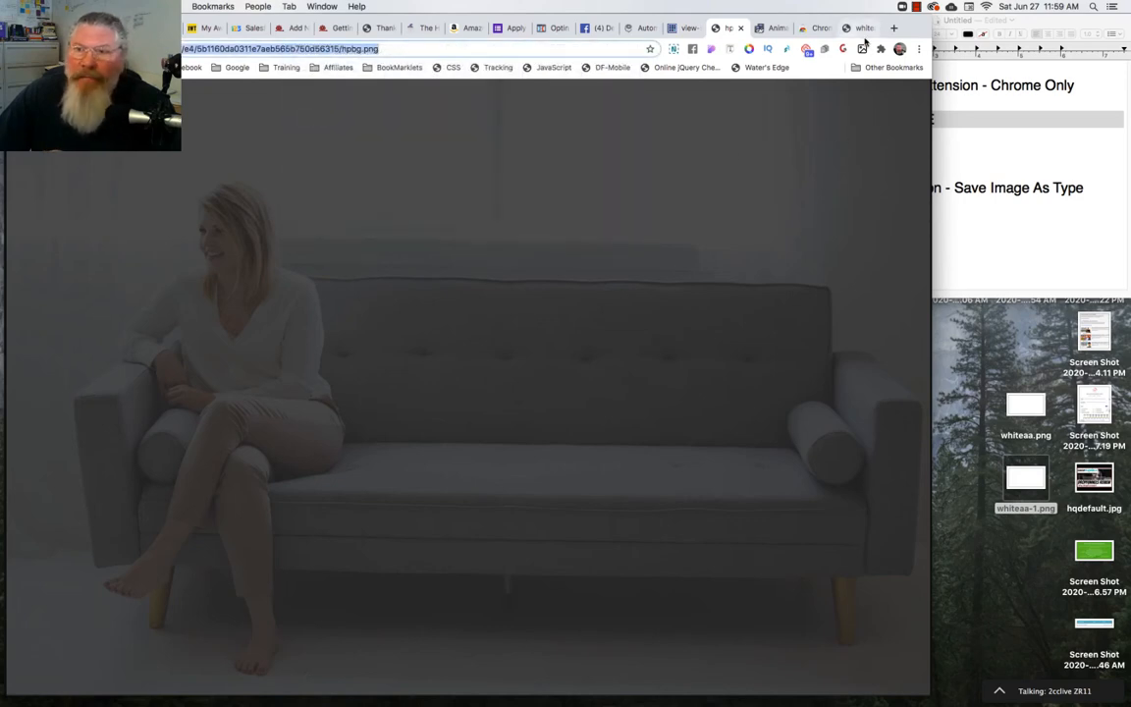
Step: Upload the hpbg background image by web address to ezgif's WebP to JPG converter
click(774, 27)
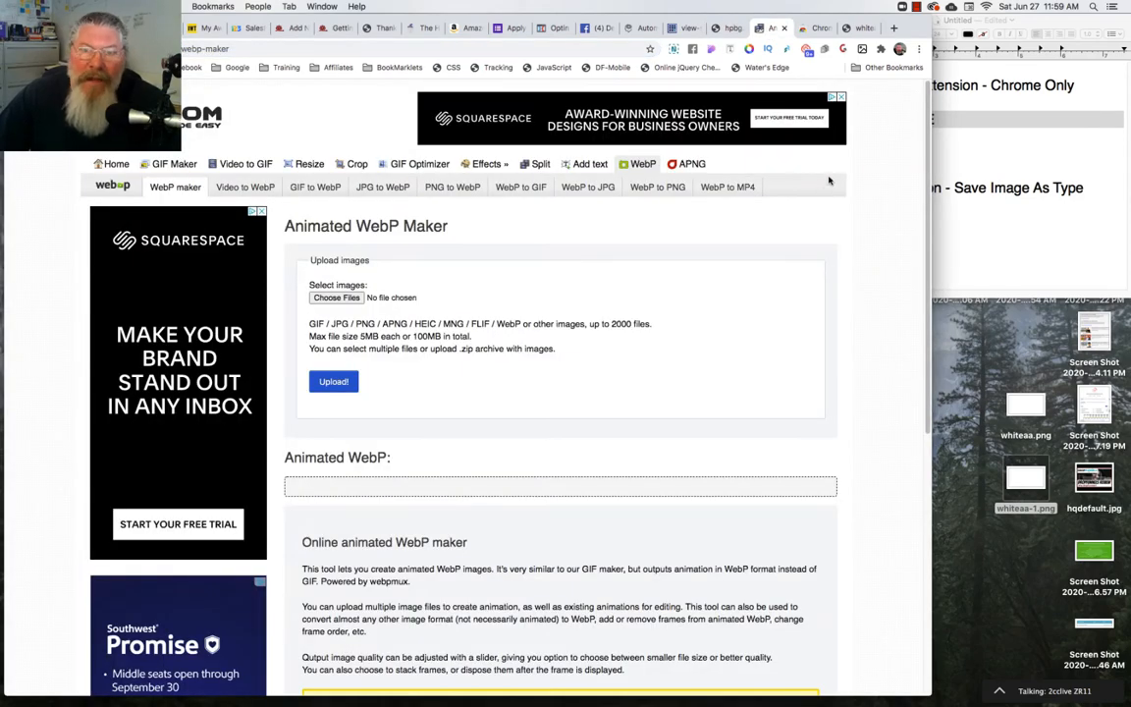
mouse_move(642, 164)
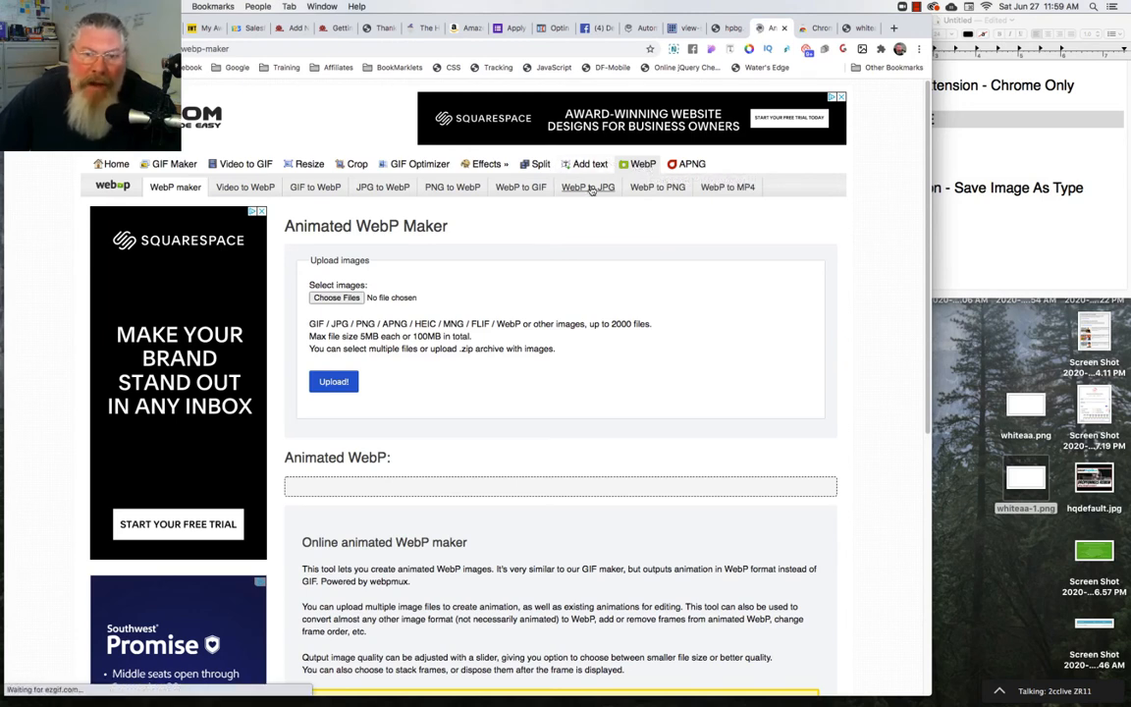
mouse_move(584, 274)
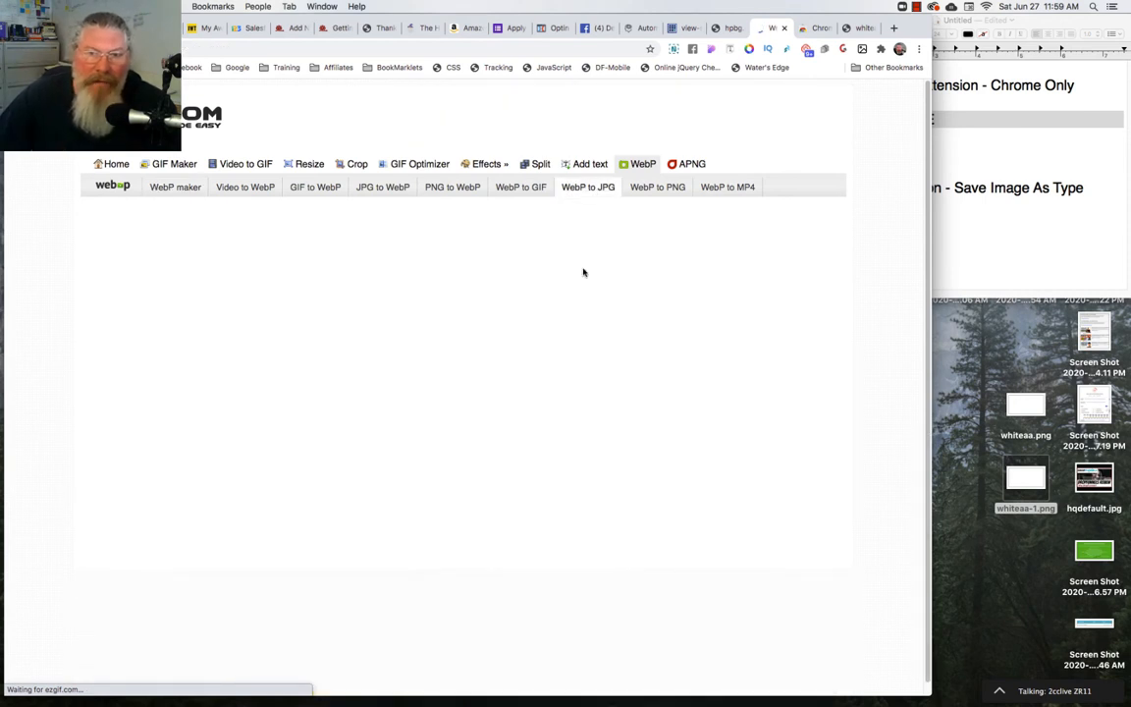
click(587, 187)
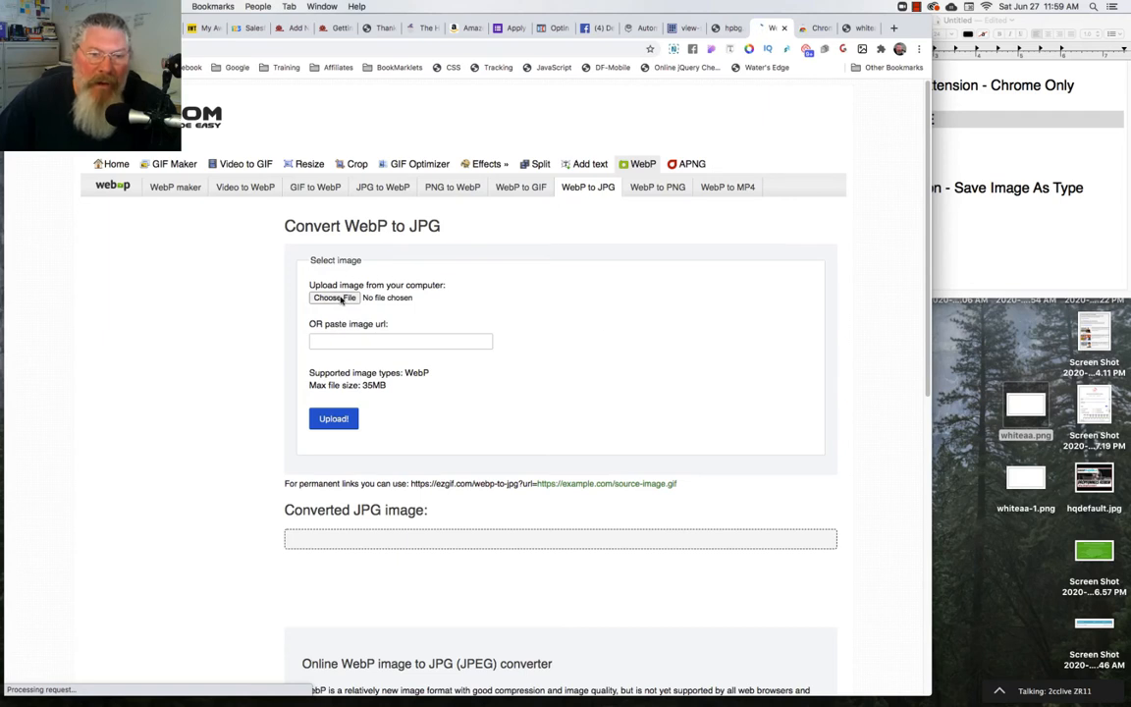
click(399, 340)
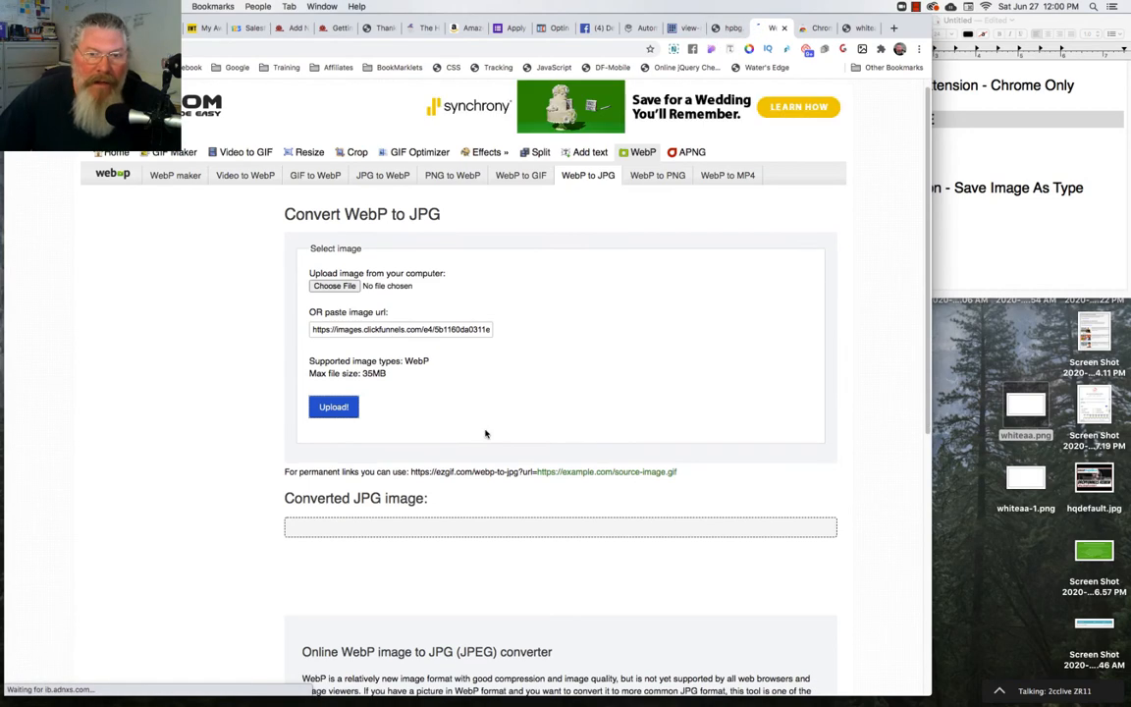
scroll(down, 3)
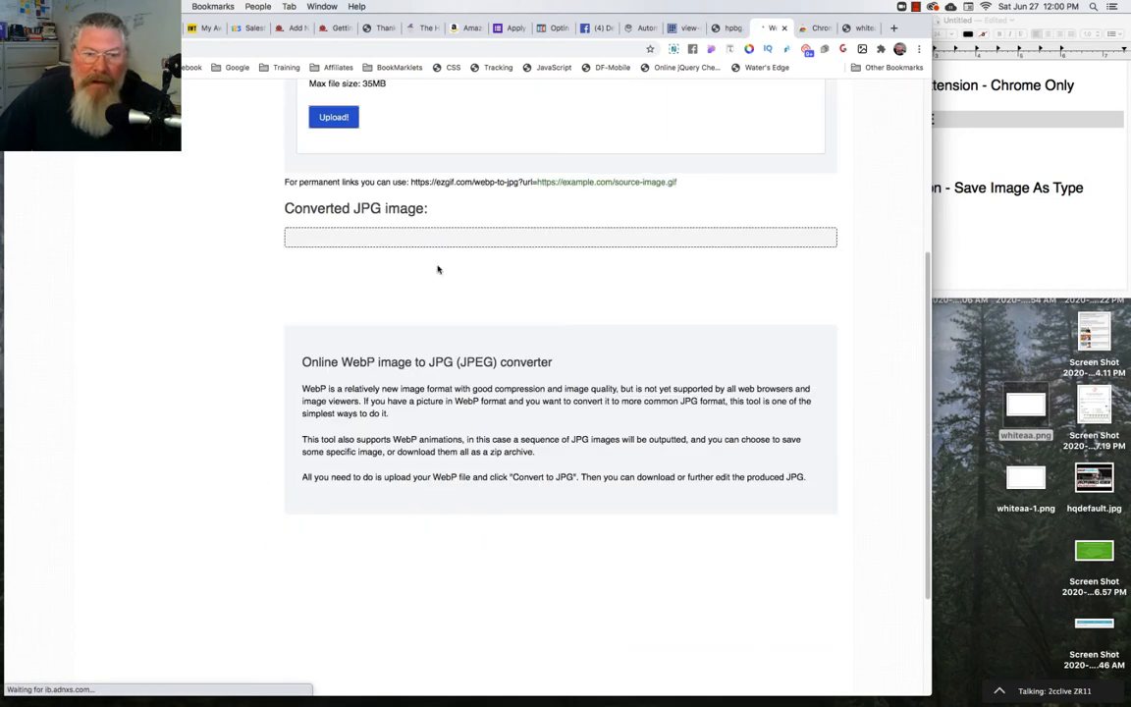
click(333, 117)
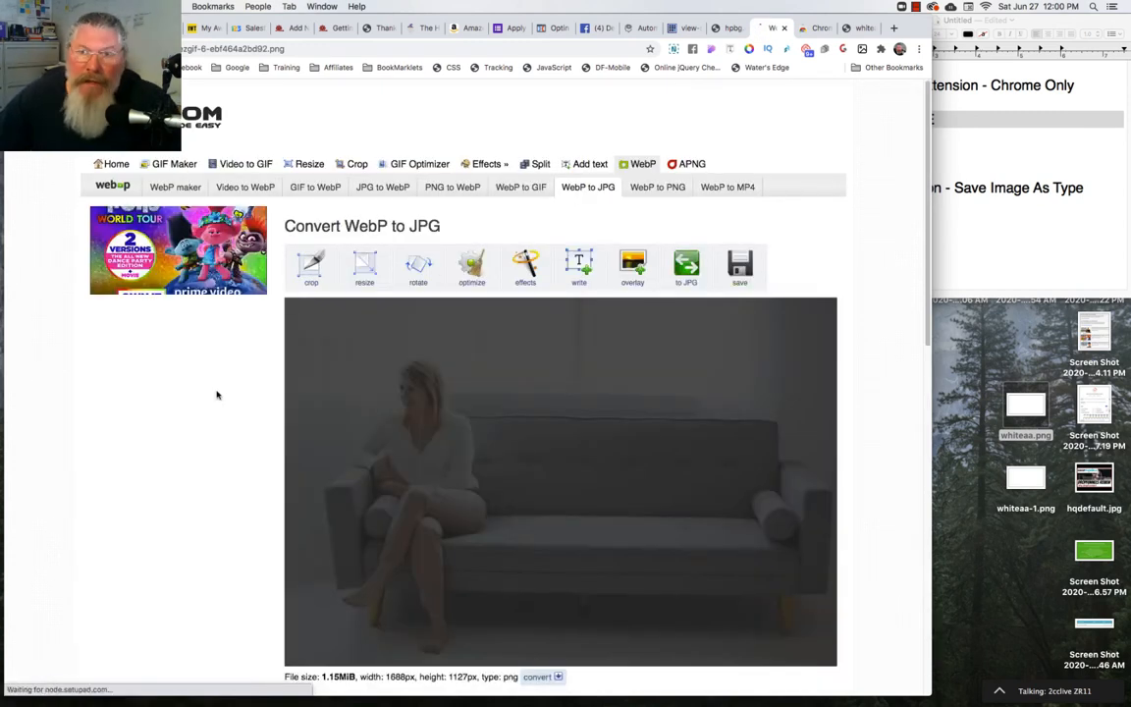
Step: Convert the uploaded sofa image to a 69.57 KiB JPG, about 94% smaller
scroll(down, 3)
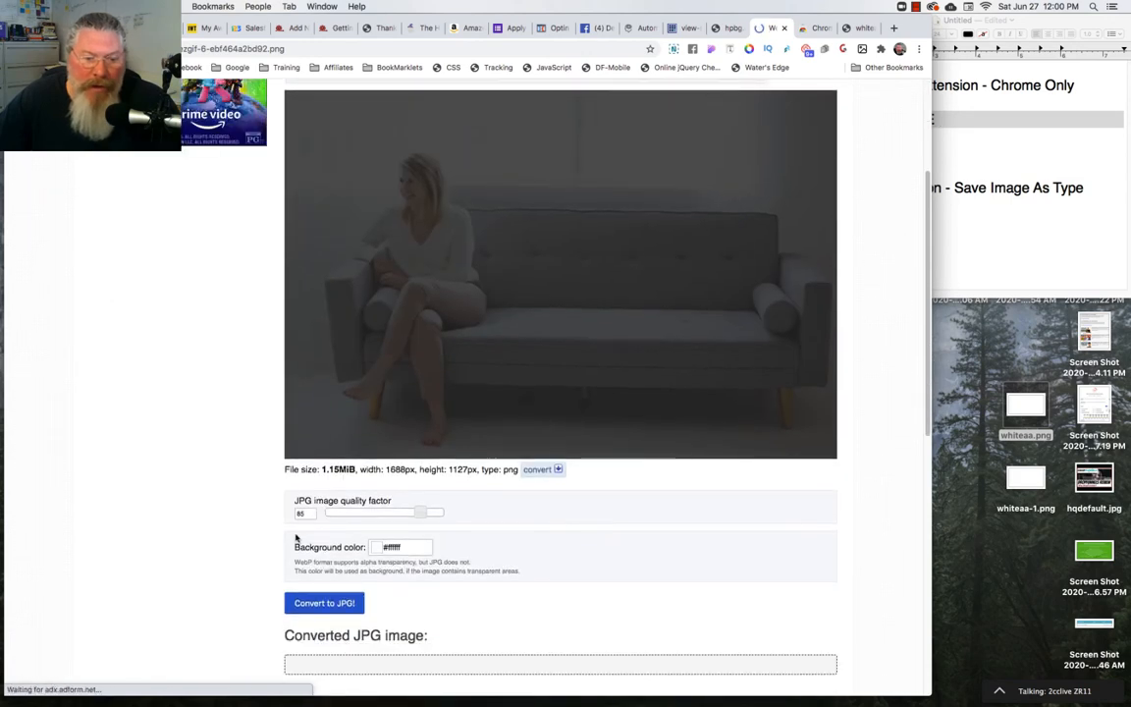
click(324, 602)
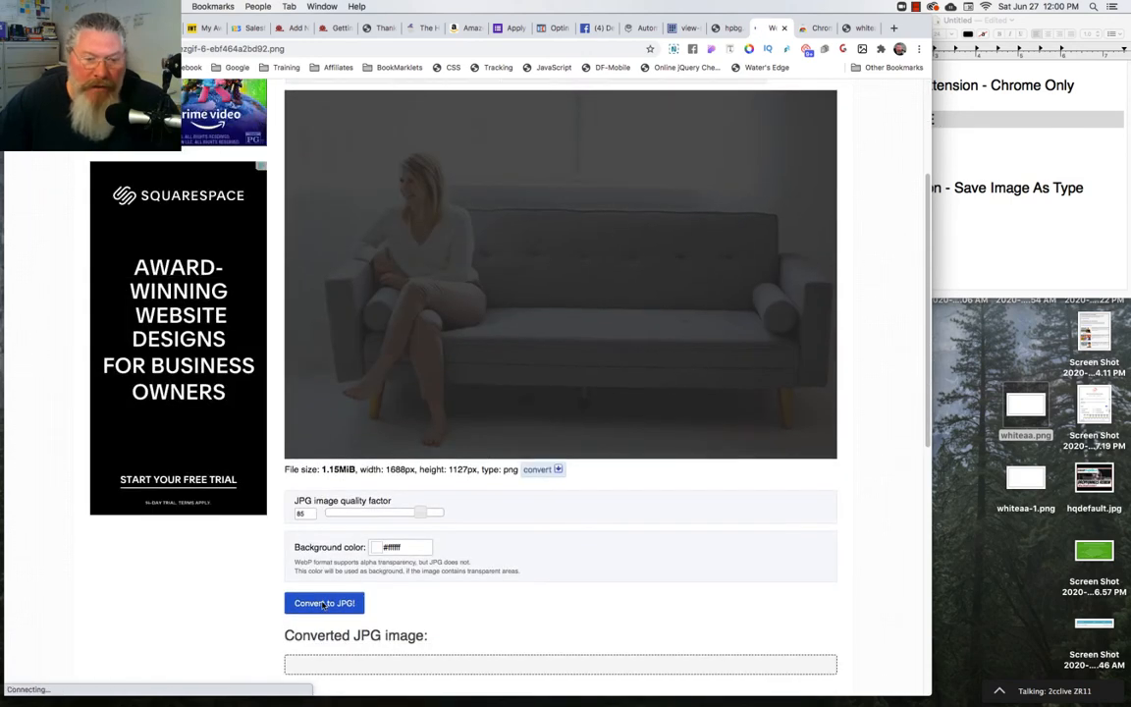
click(323, 603)
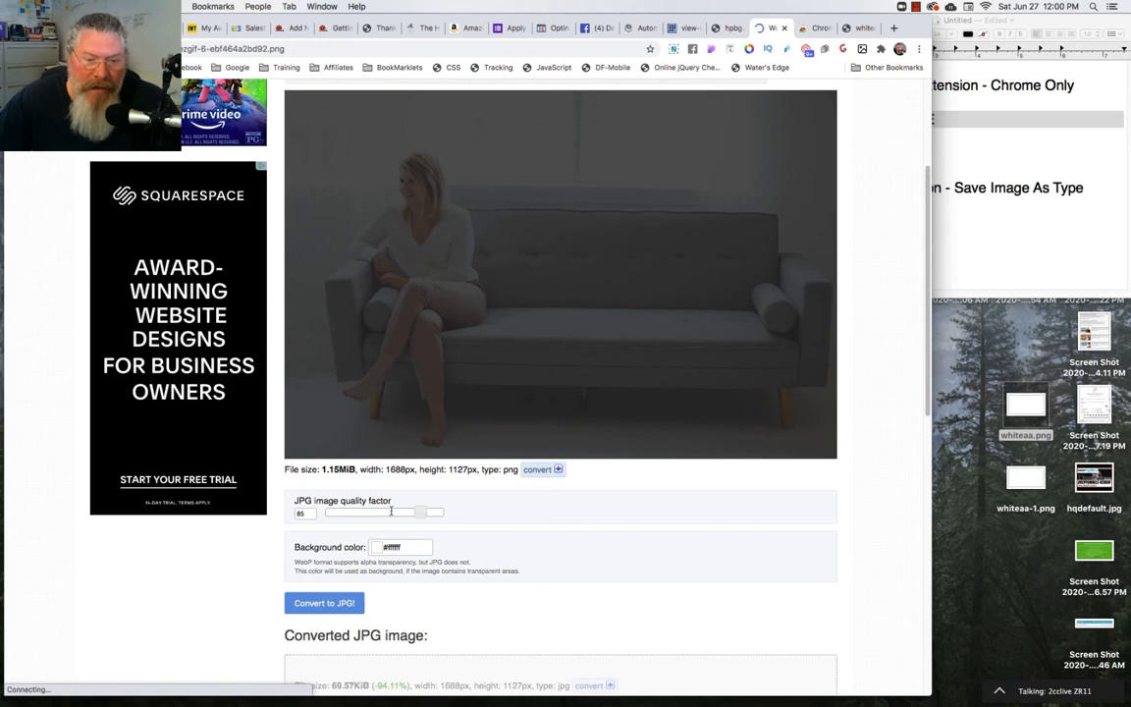
scroll(down, 3)
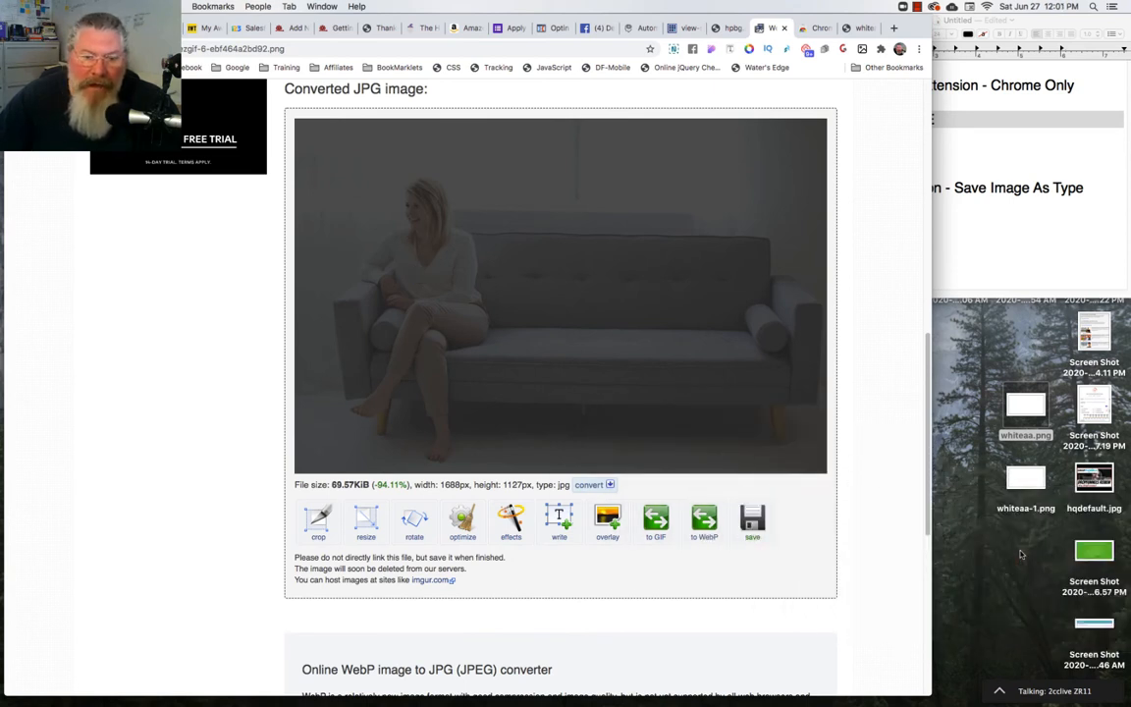
Step: Save the converted JPG image to disk in JPEG format
right_click(550, 206)
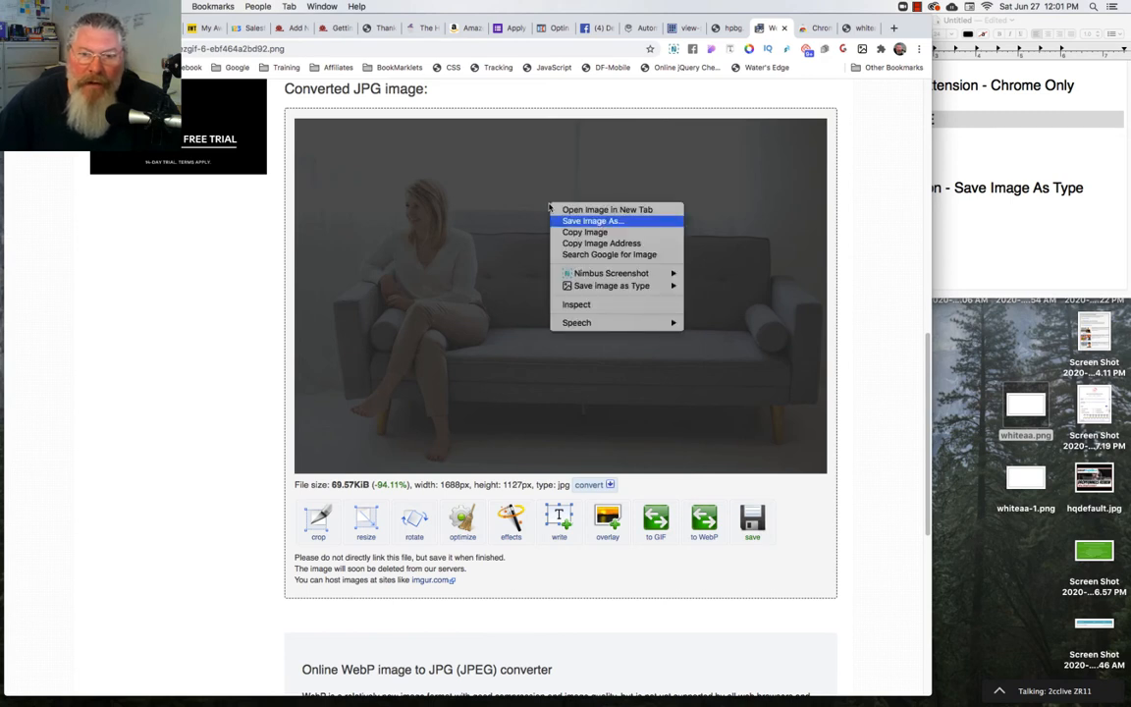
click(592, 220)
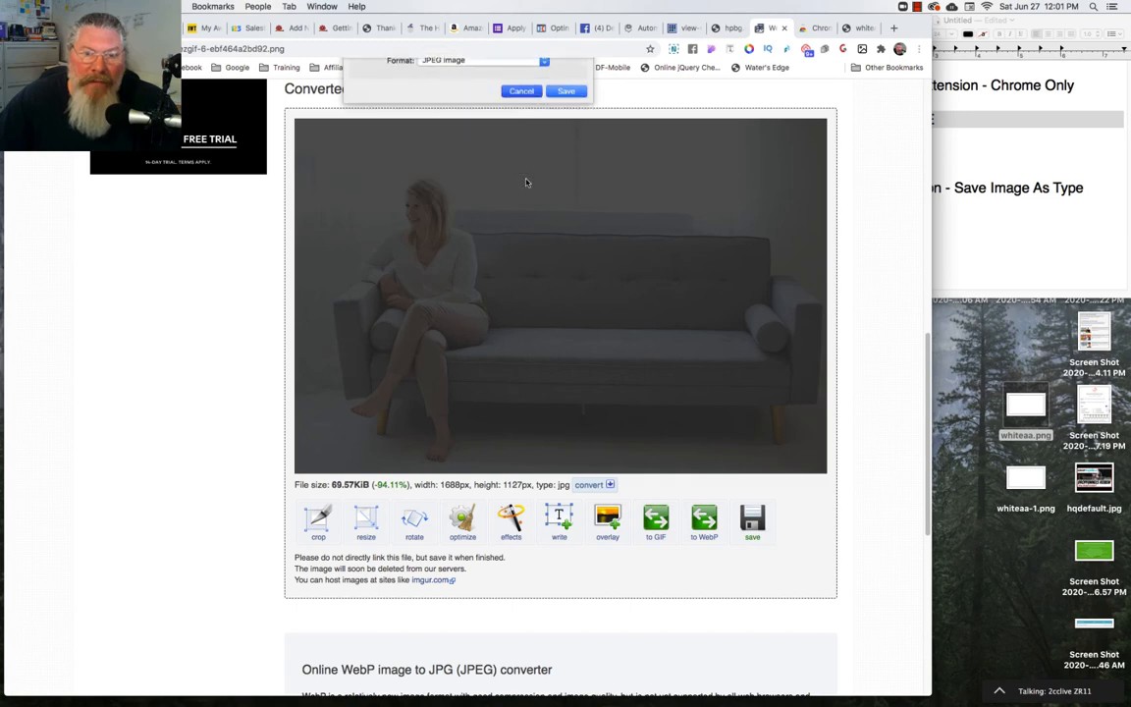
click(521, 91)
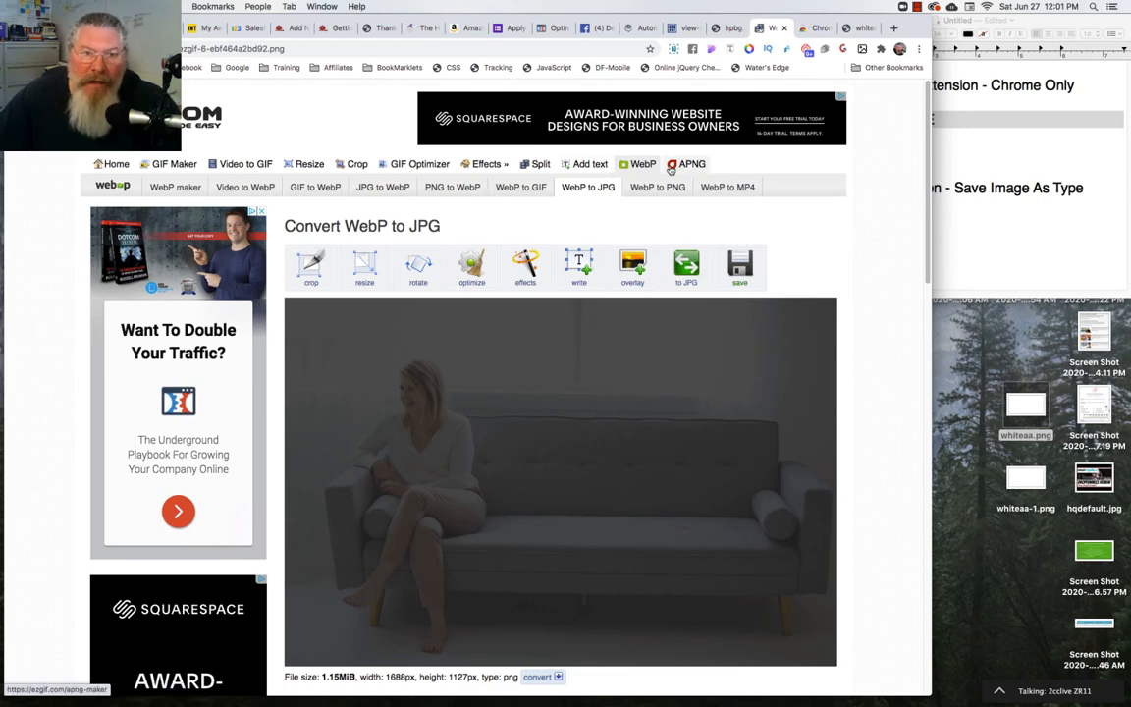
mouse_move(169, 164)
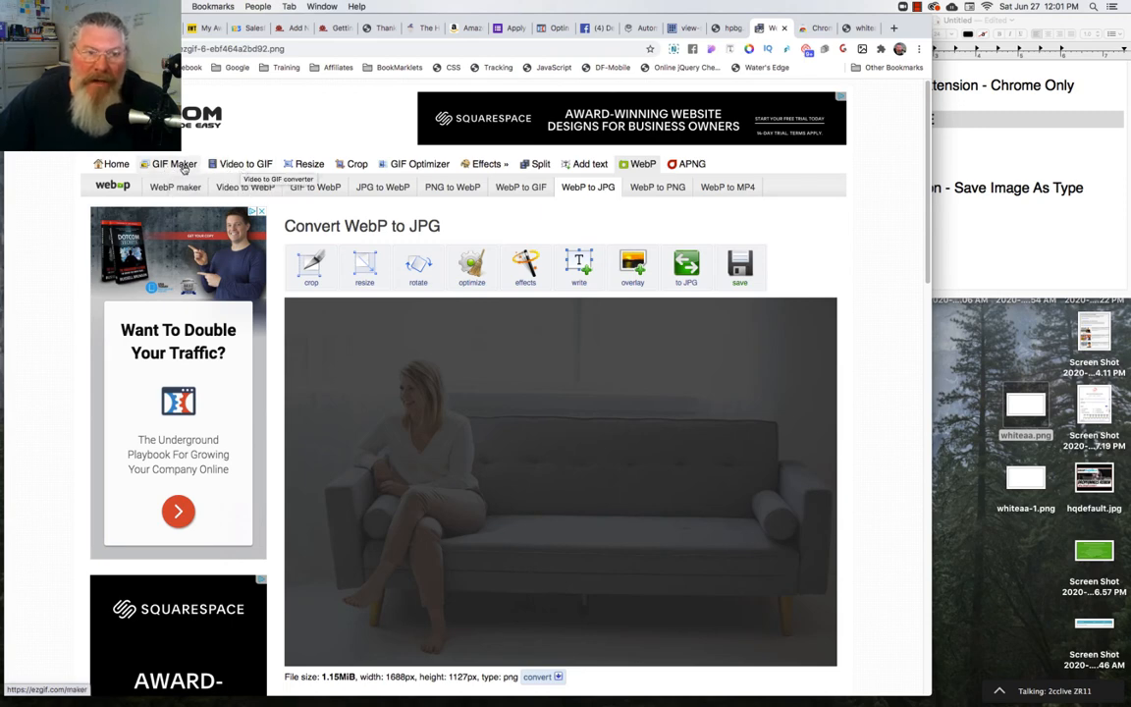
mouse_move(174, 164)
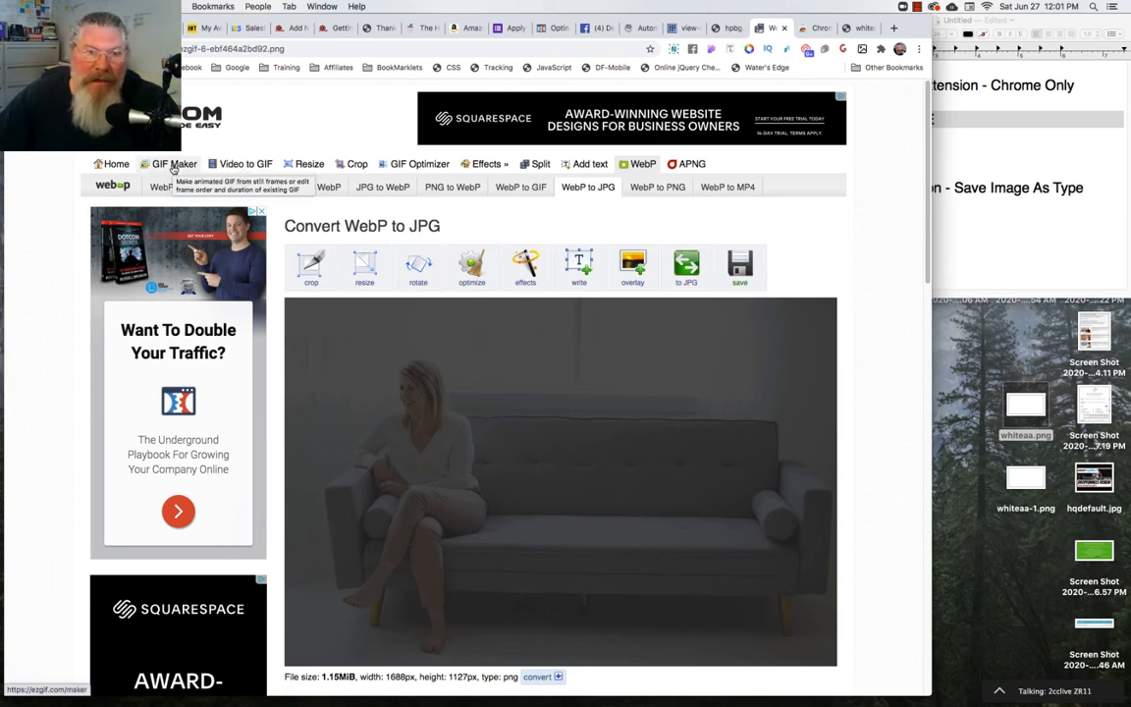
click(486, 164)
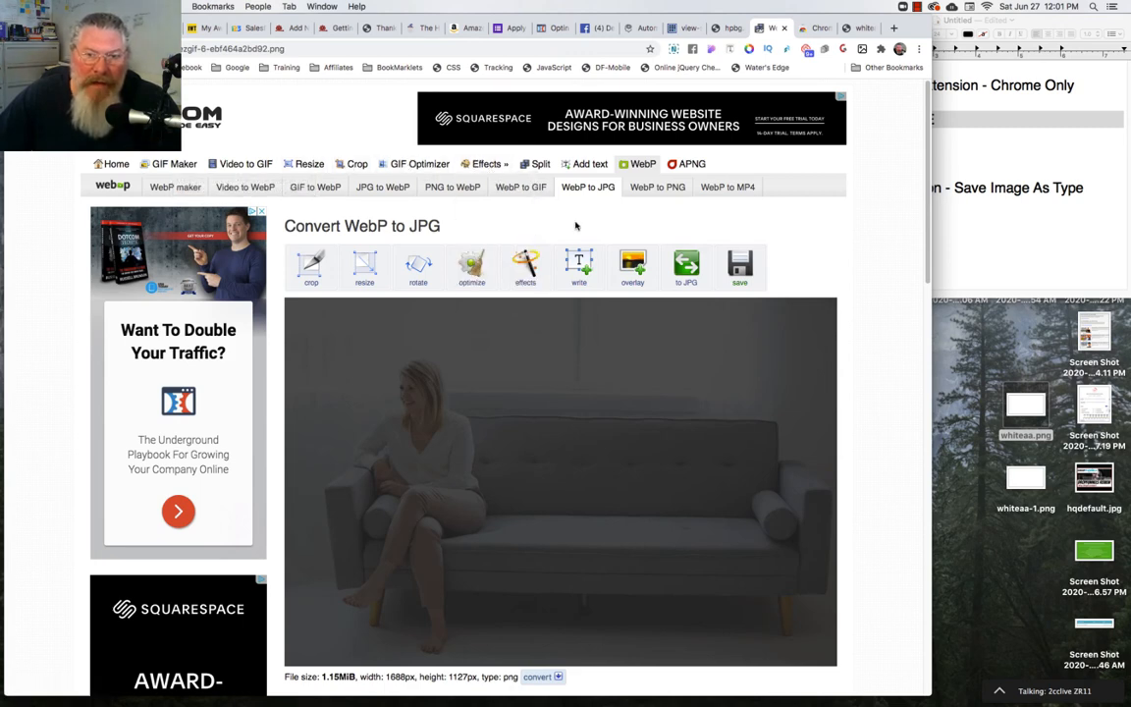
mouse_move(632, 267)
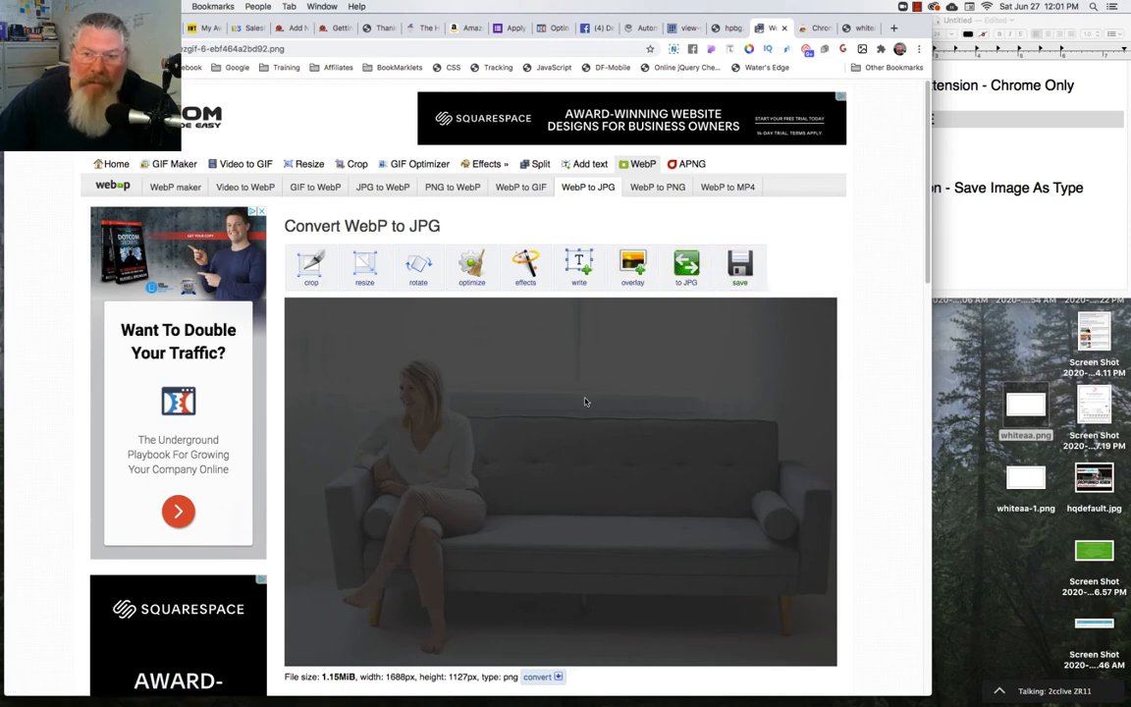
scroll(down, 3)
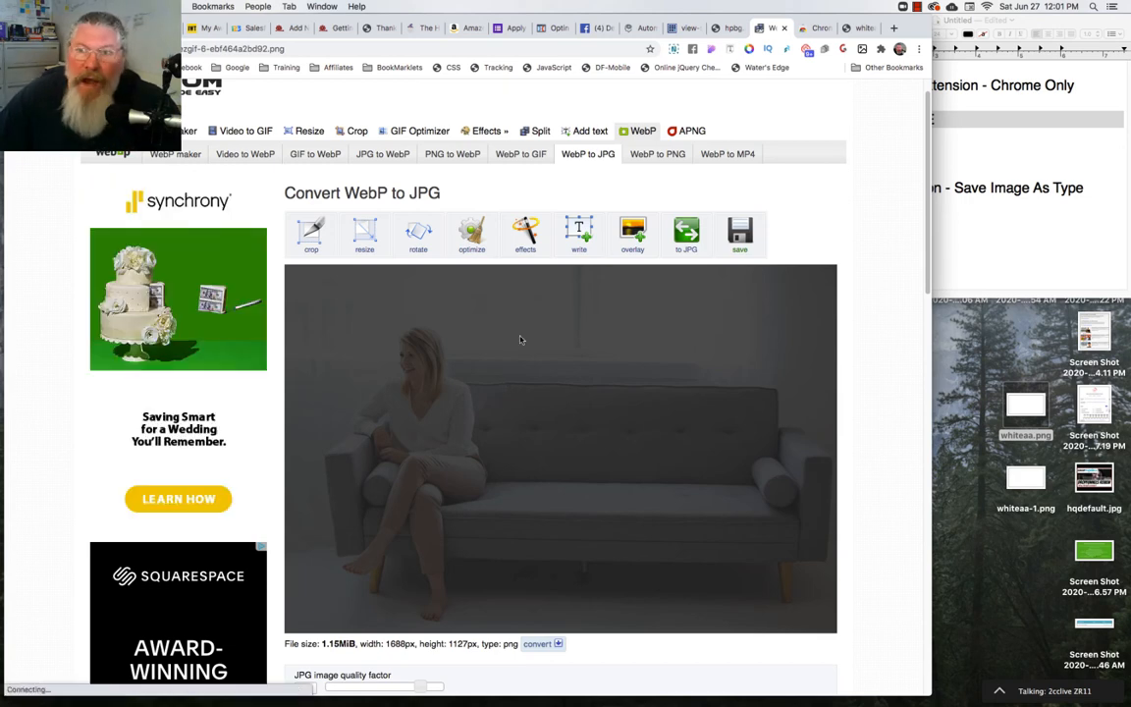
mouse_move(874, 273)
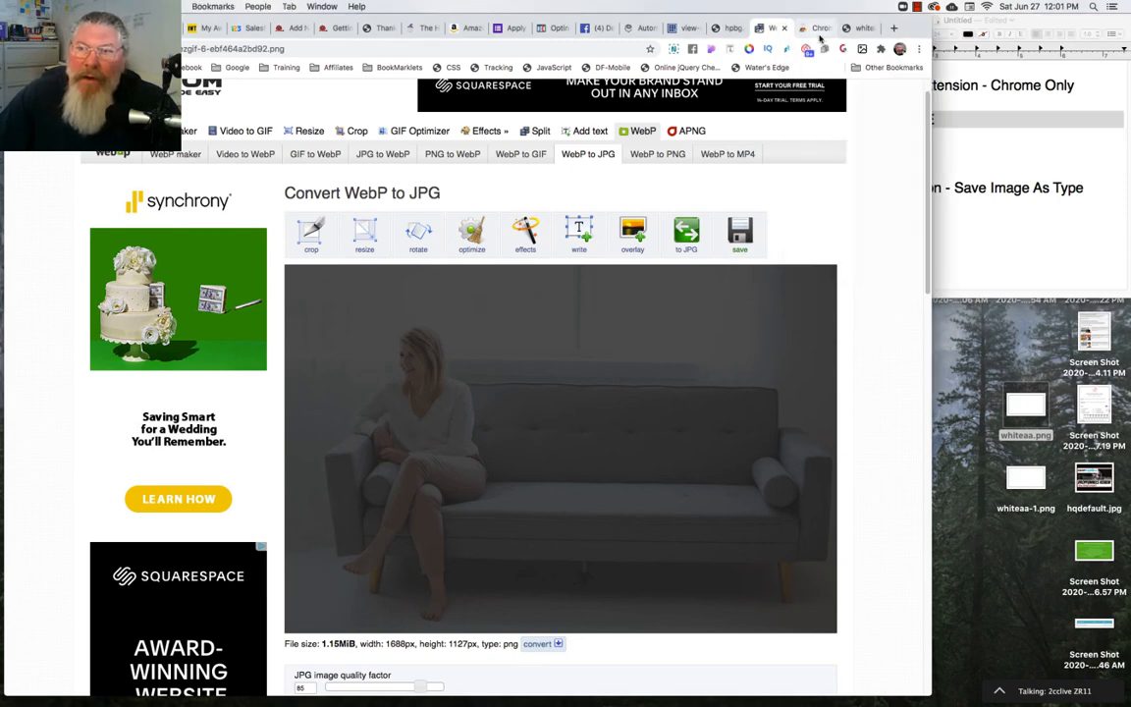
Step: Save the hpbg.png sofa image to the Desktop as JPG using Save Image as Type
click(817, 27)
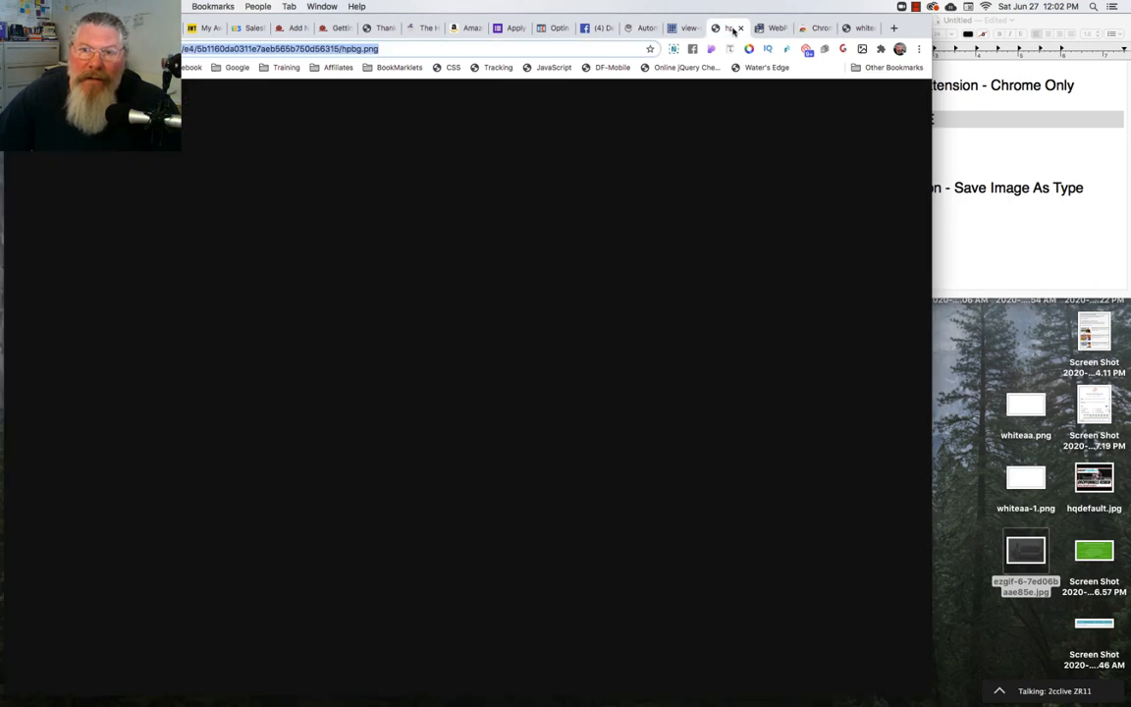
right_click(496, 206)
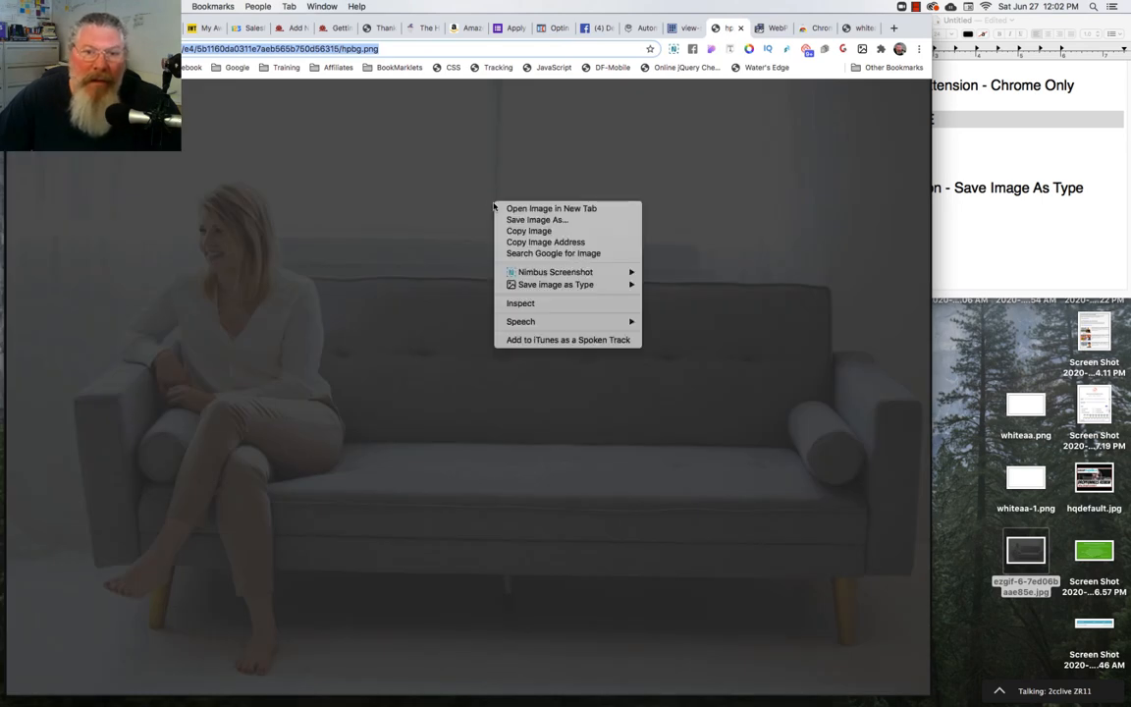
mouse_move(555, 285)
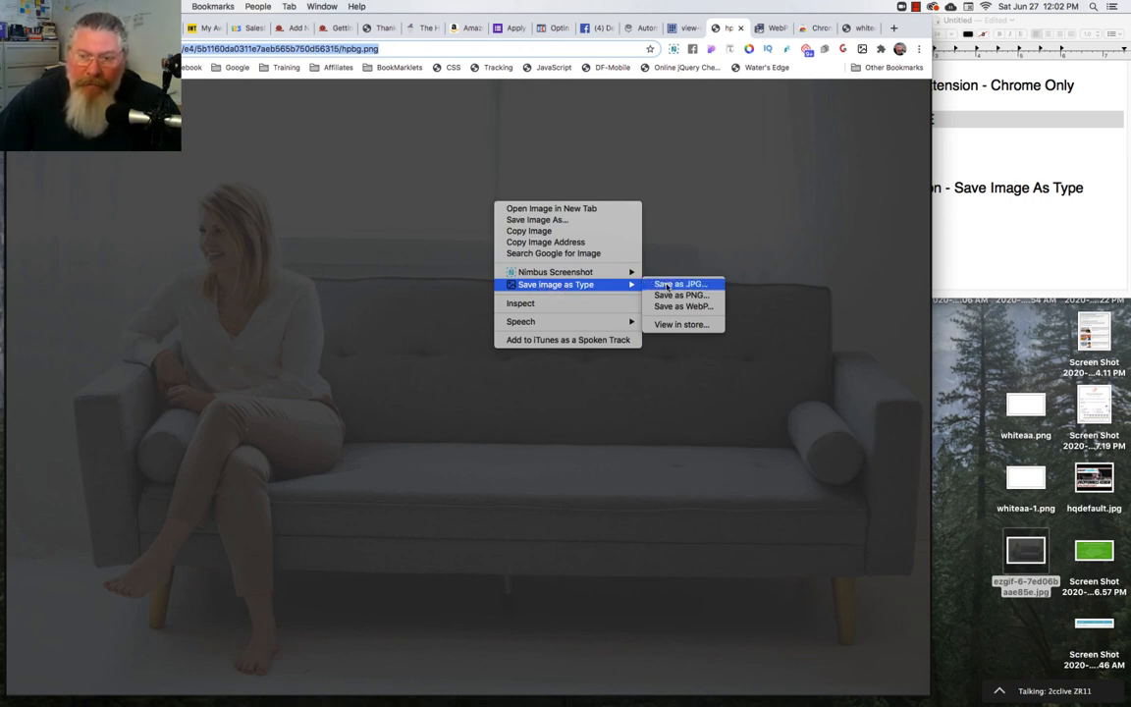
click(679, 283)
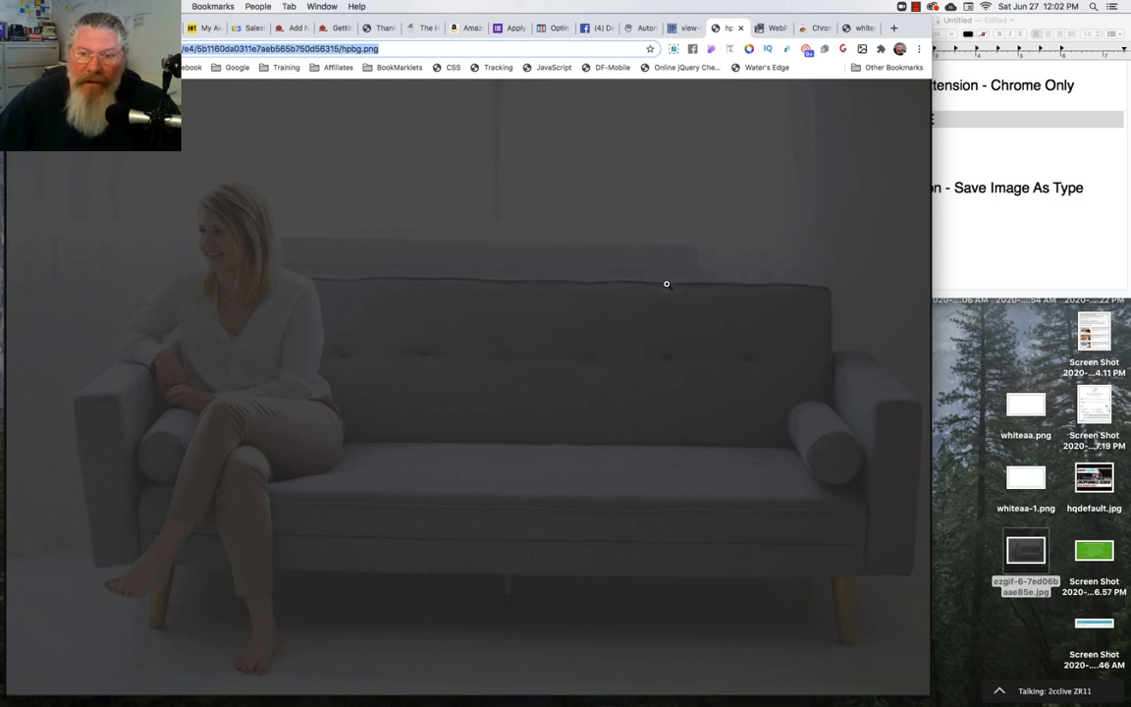
mouse_move(651, 185)
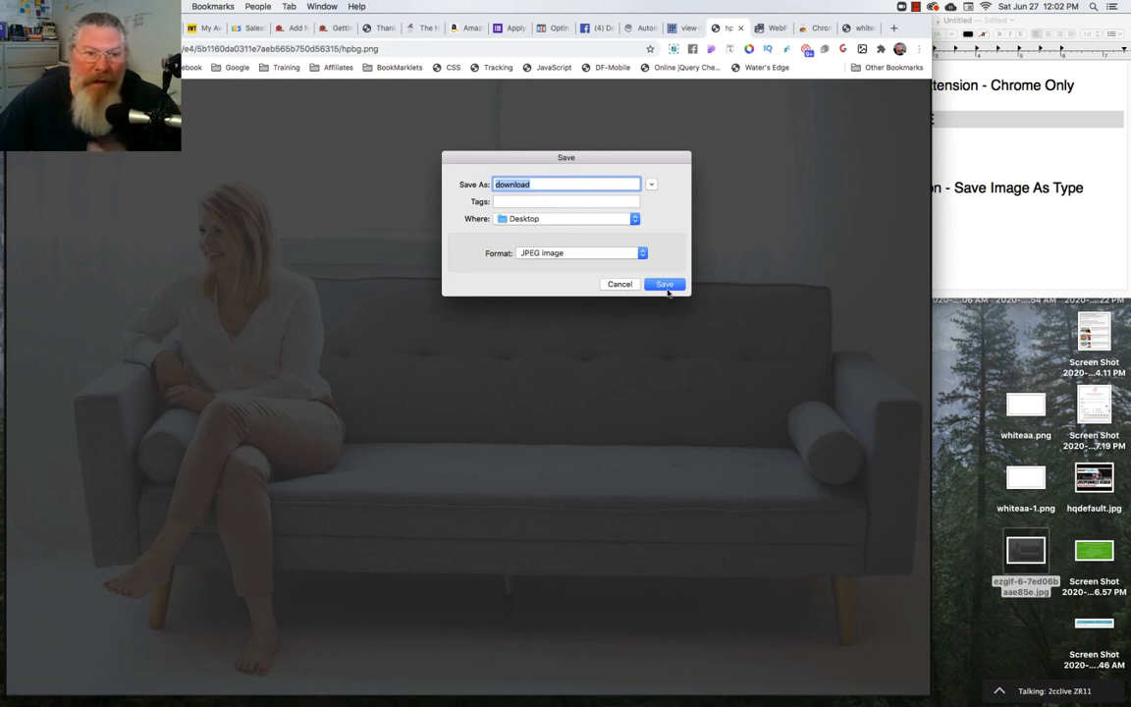
click(665, 284)
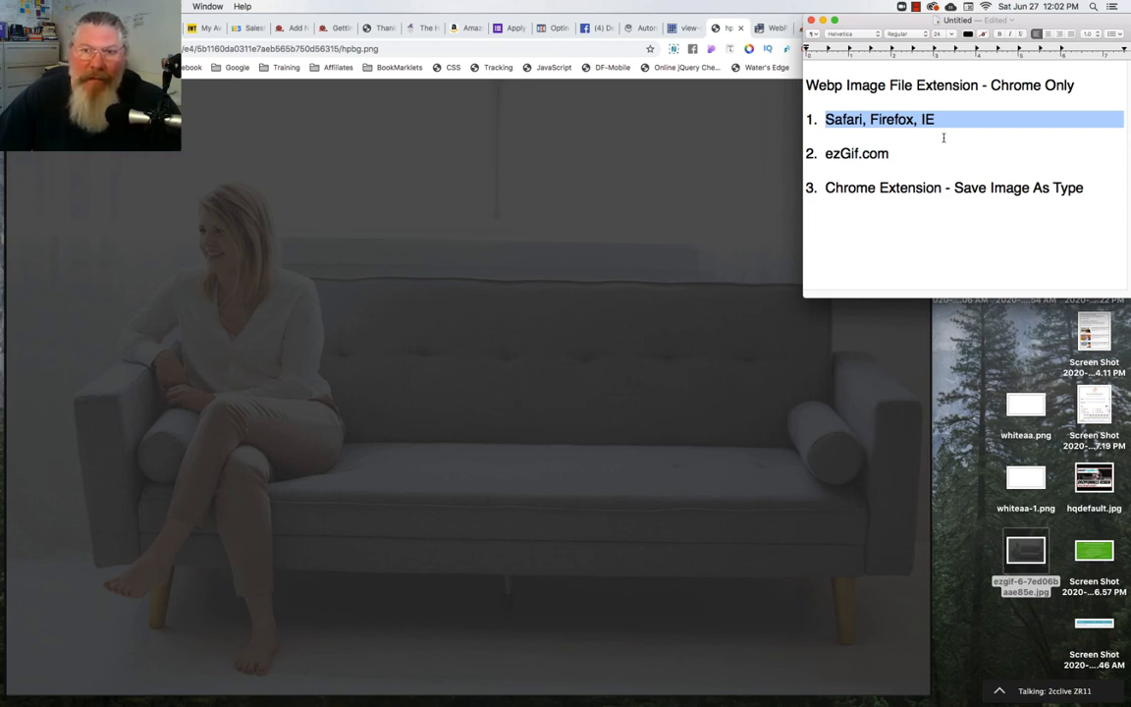
mouse_move(702, 159)
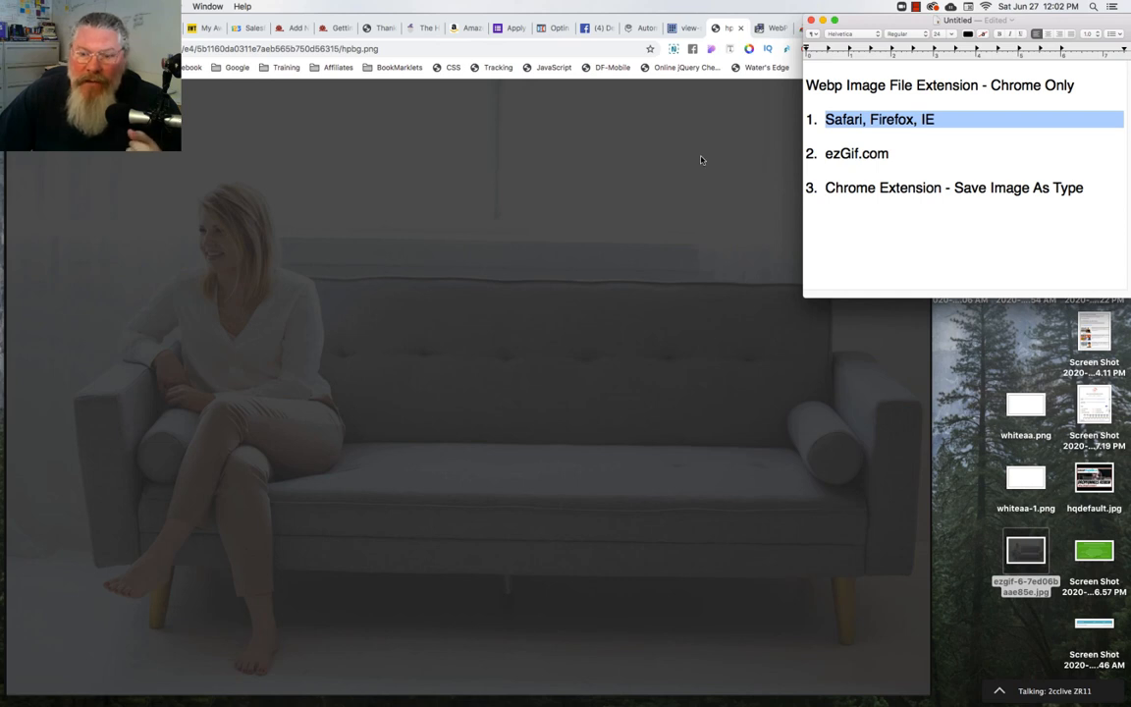